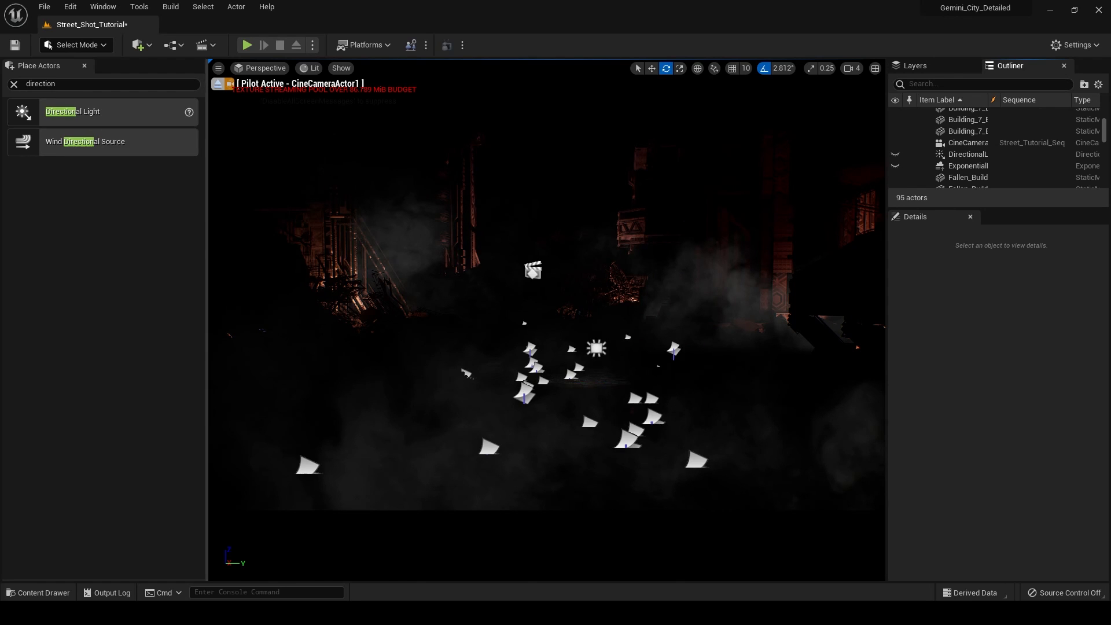
mouse_move(70, 111)
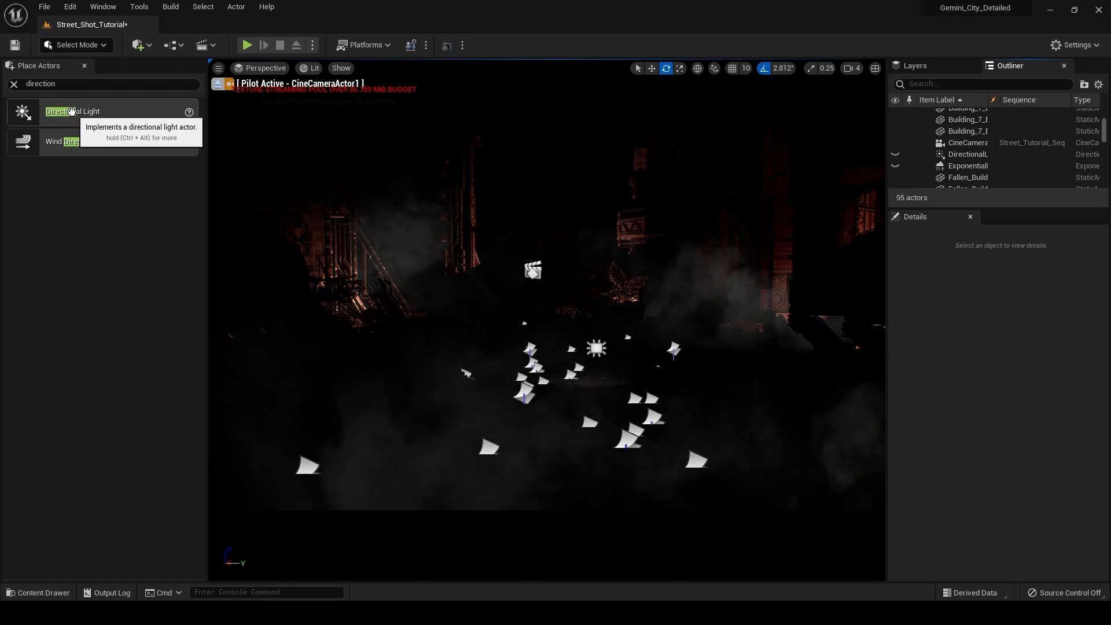
mouse_move(127, 117)
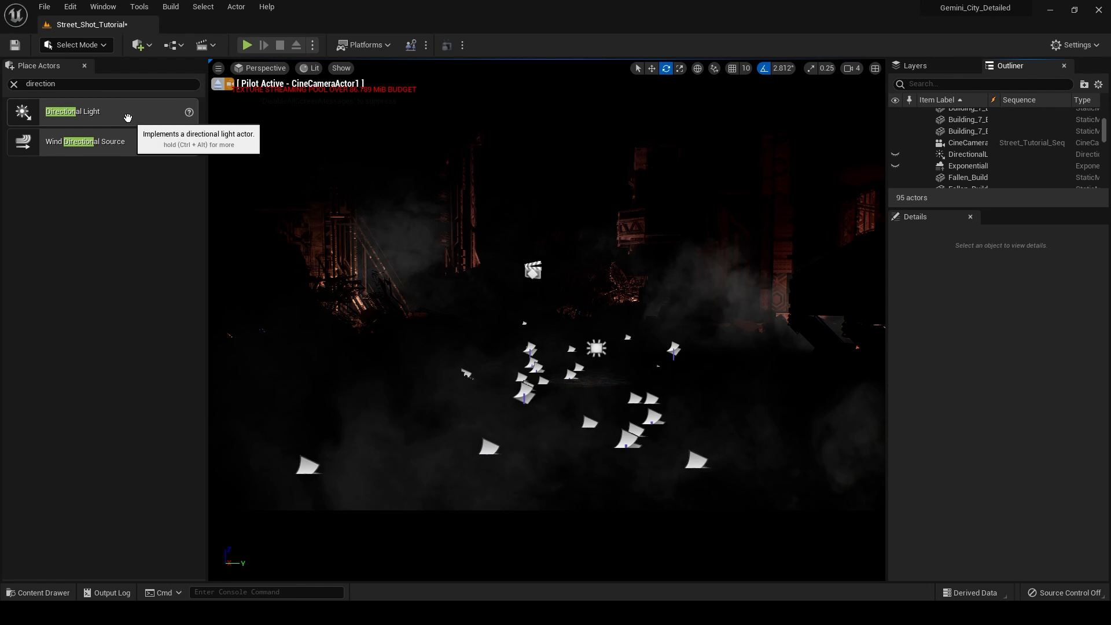
mouse_move(137, 114)
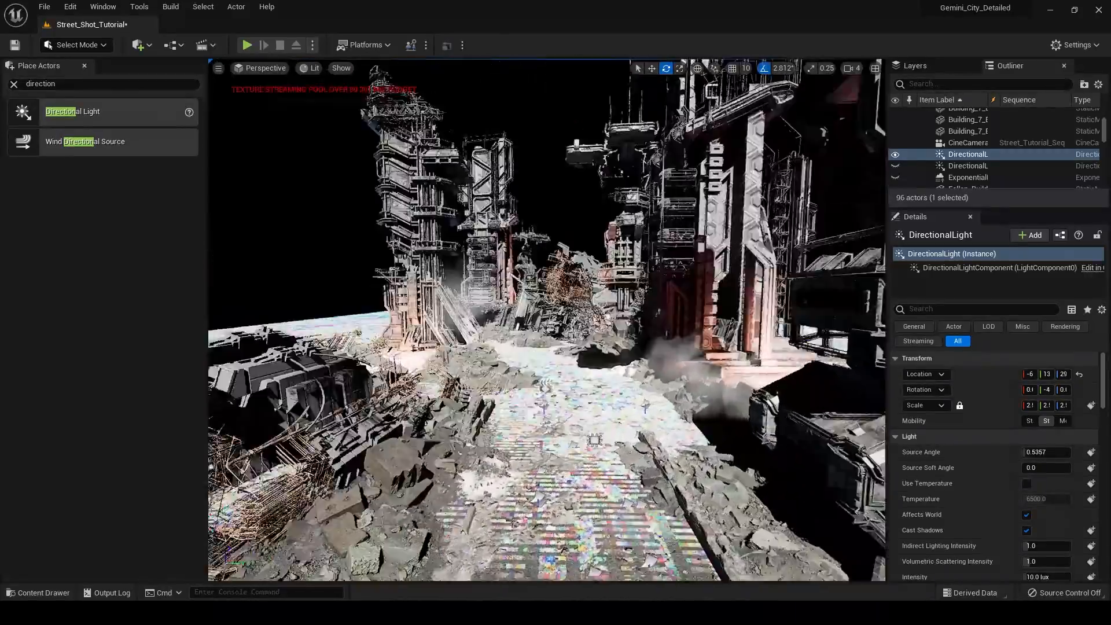
Step: Pilot CineCameraActor1 to view the street through the cinematic camera
click(266, 68)
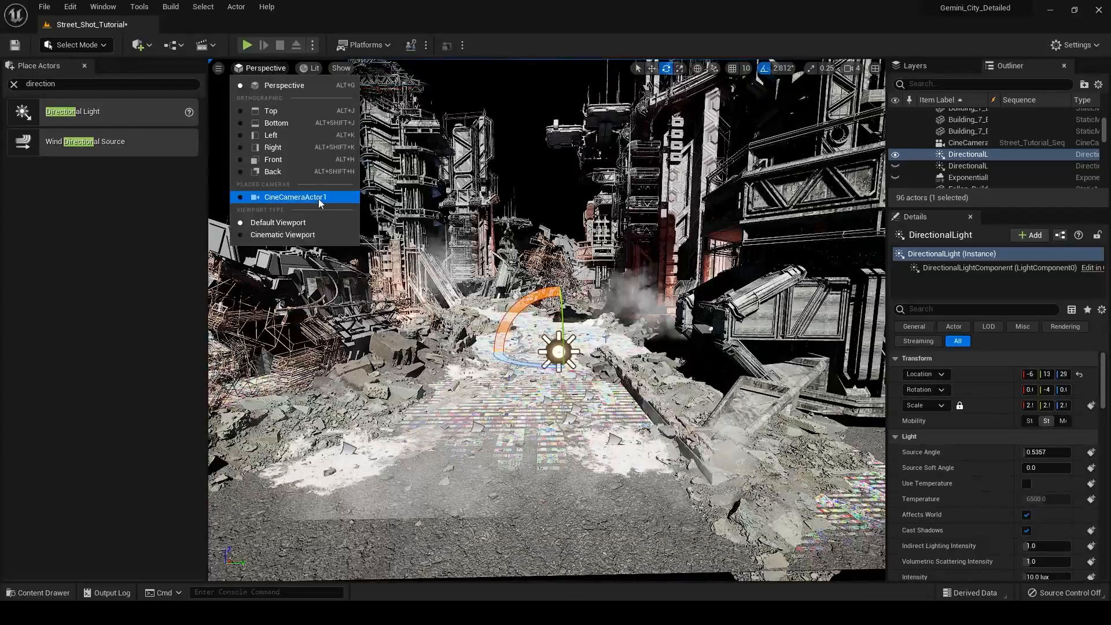
click(295, 197)
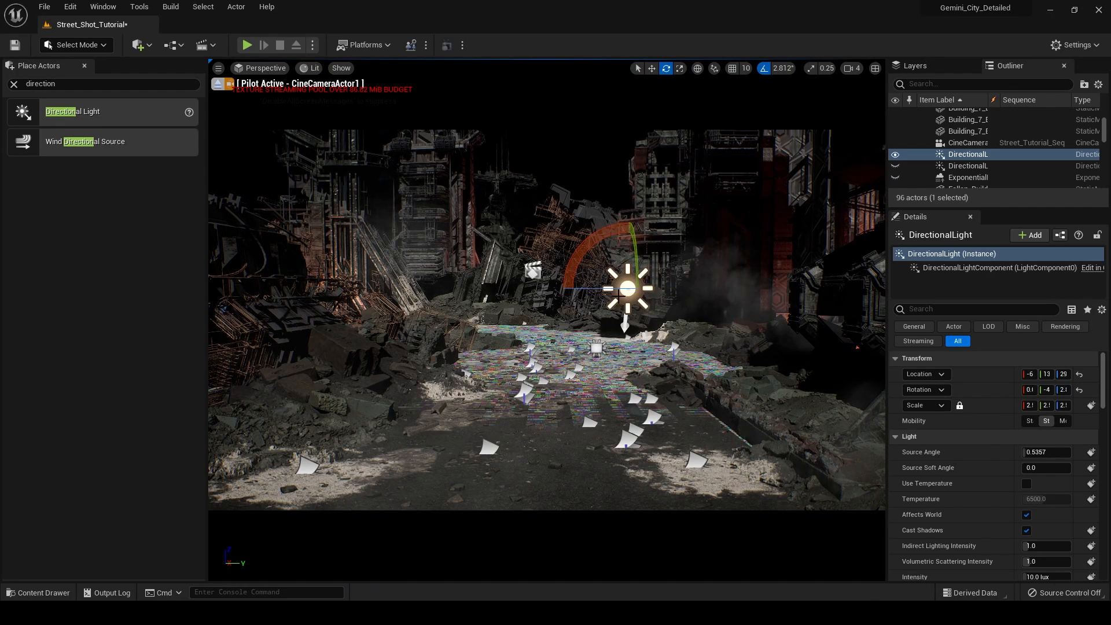
mouse_move(638, 257)
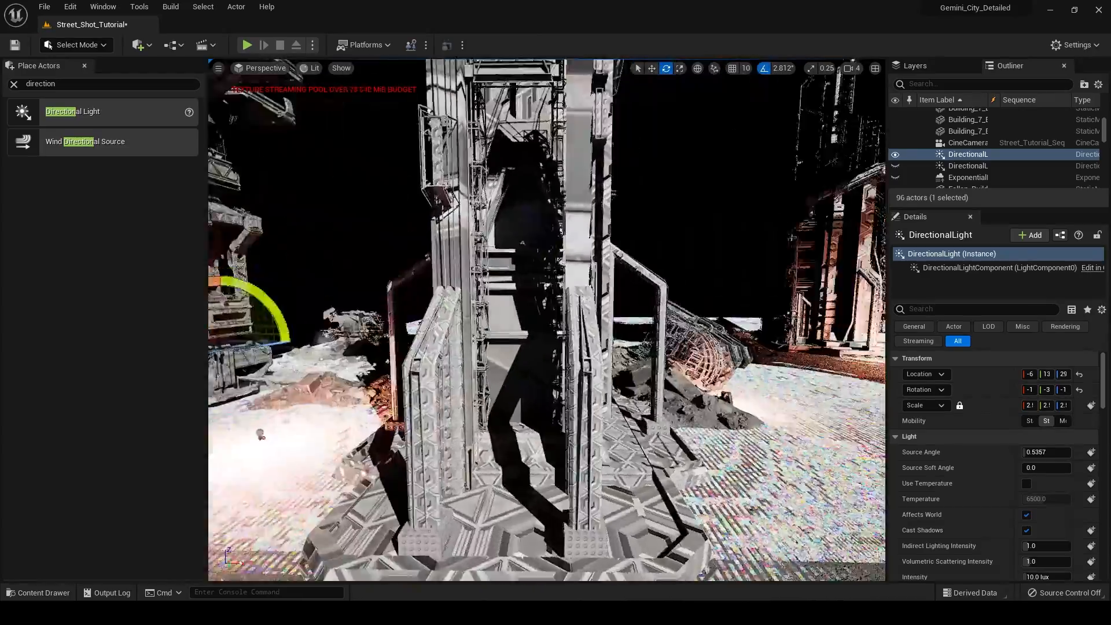
Step: Select the DirectionalLight in the narrowed Outliner list
click(966, 154)
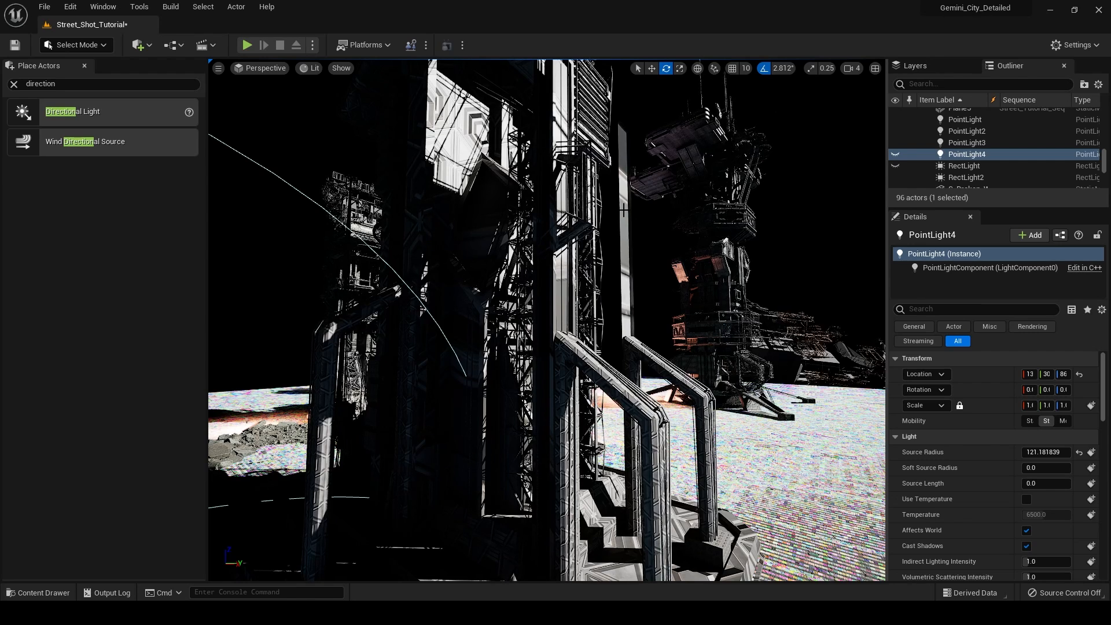
mouse_move(606, 259)
text(direc)
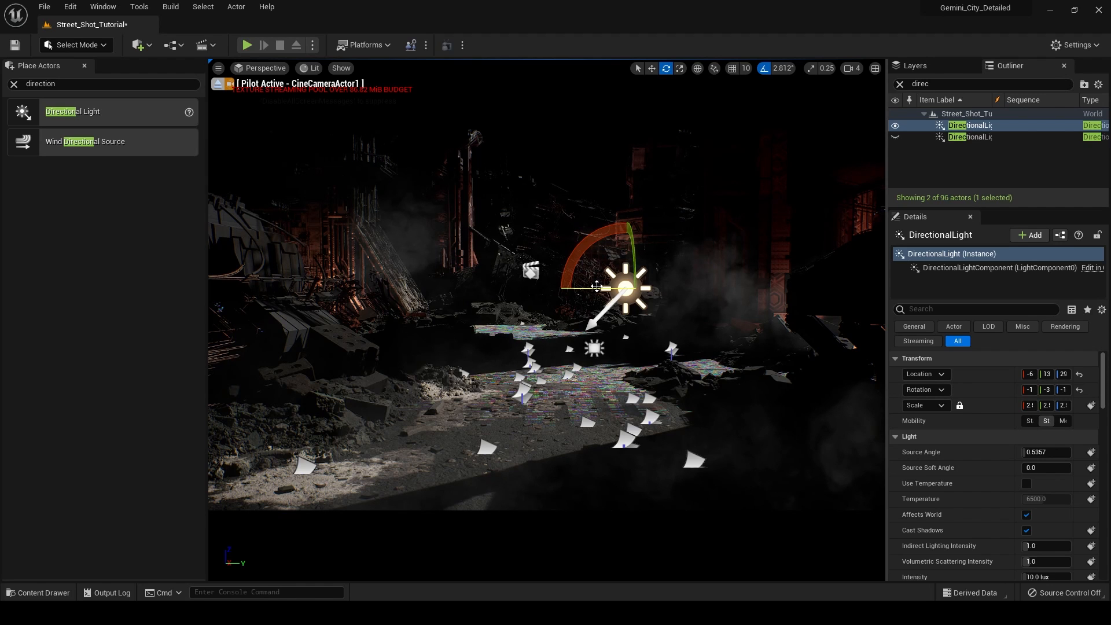
Step: Set the directional light's Source Angle to about 2.35 for softer shadow edges
scroll(down, 3)
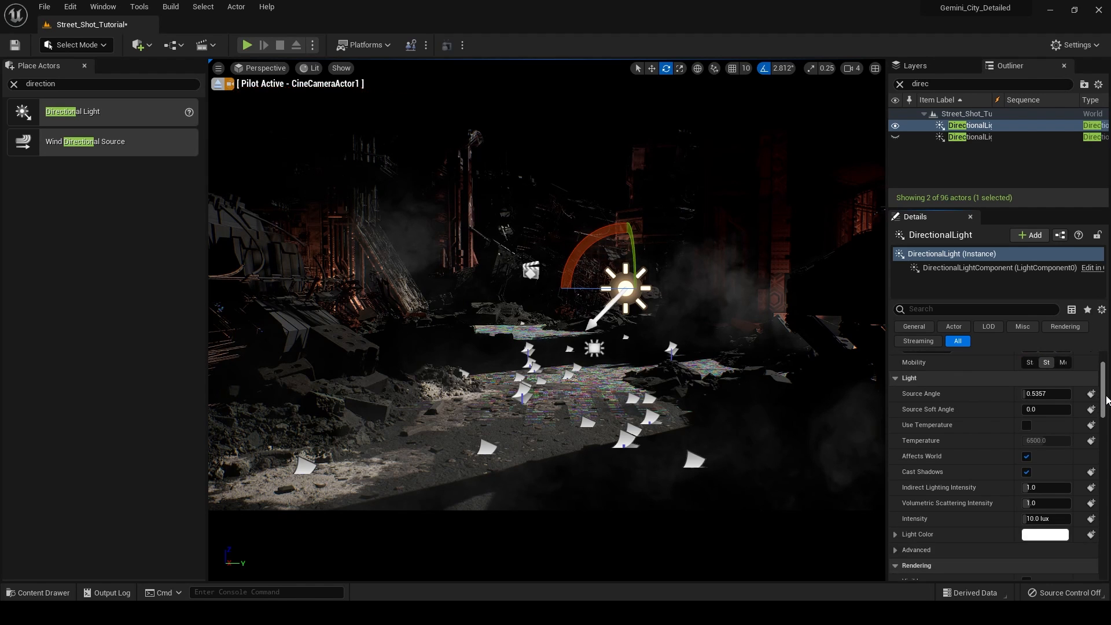
scroll(up, 3)
text(4.9)
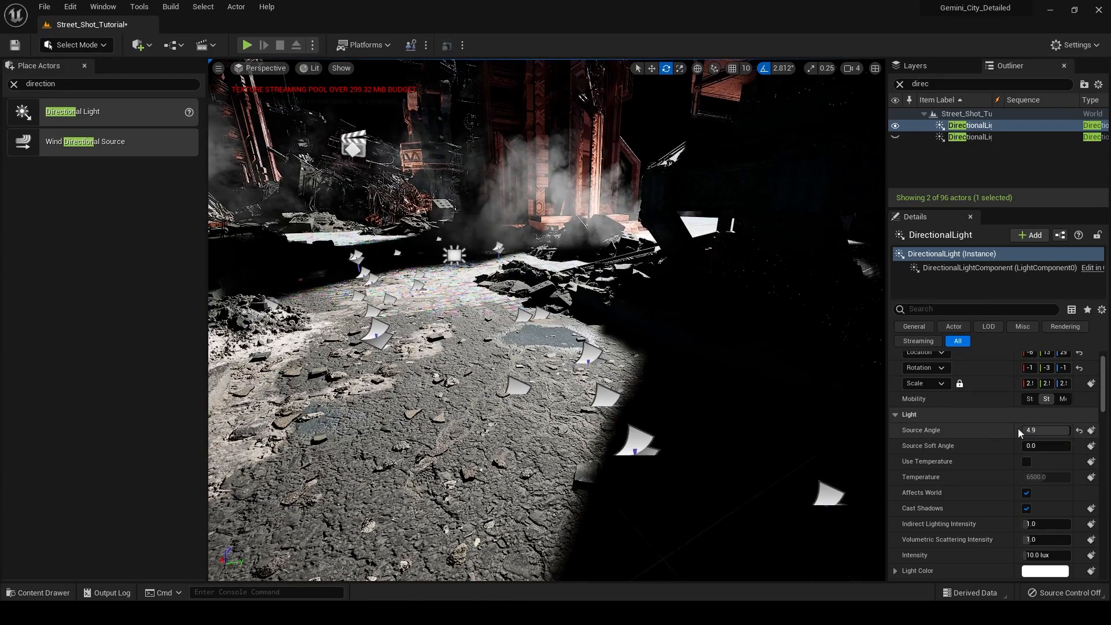
triple_click(1046, 430)
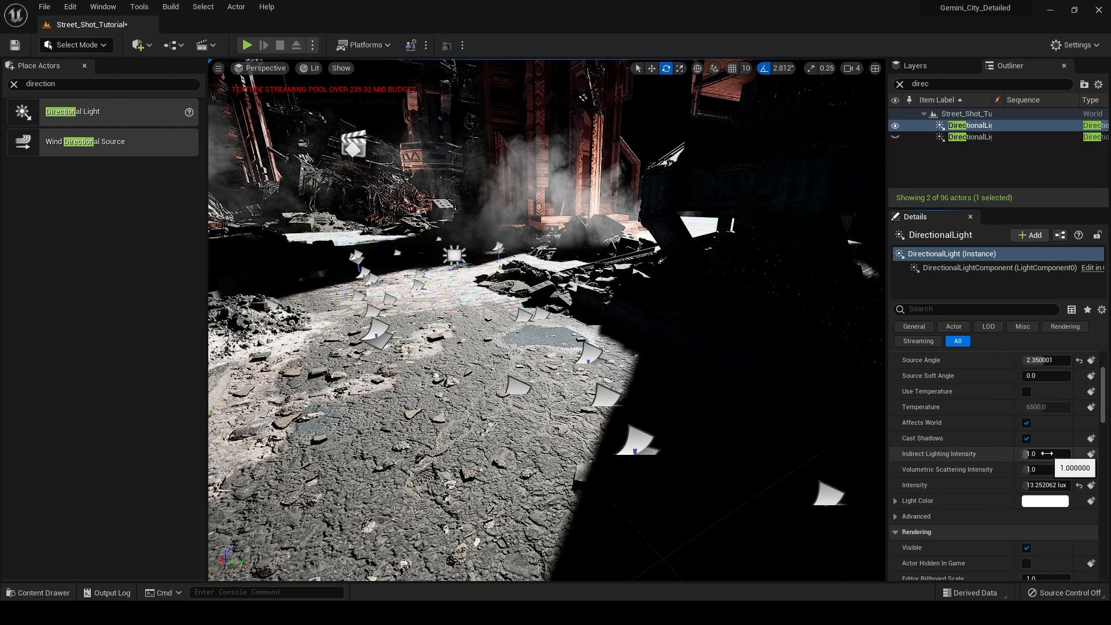
scroll(down, 3)
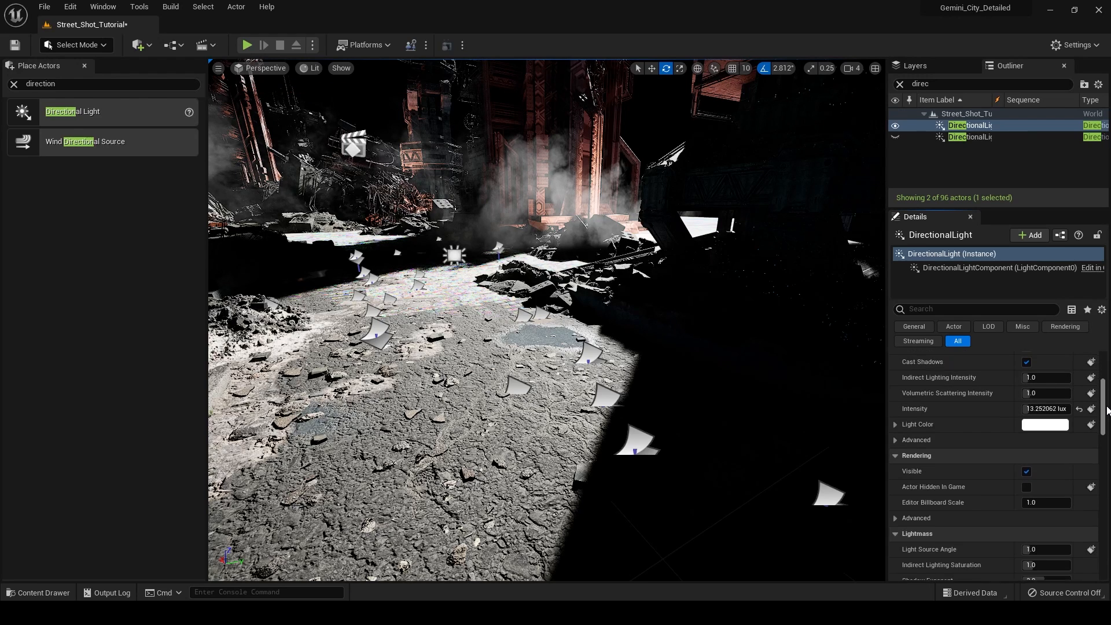
scroll(up, 3)
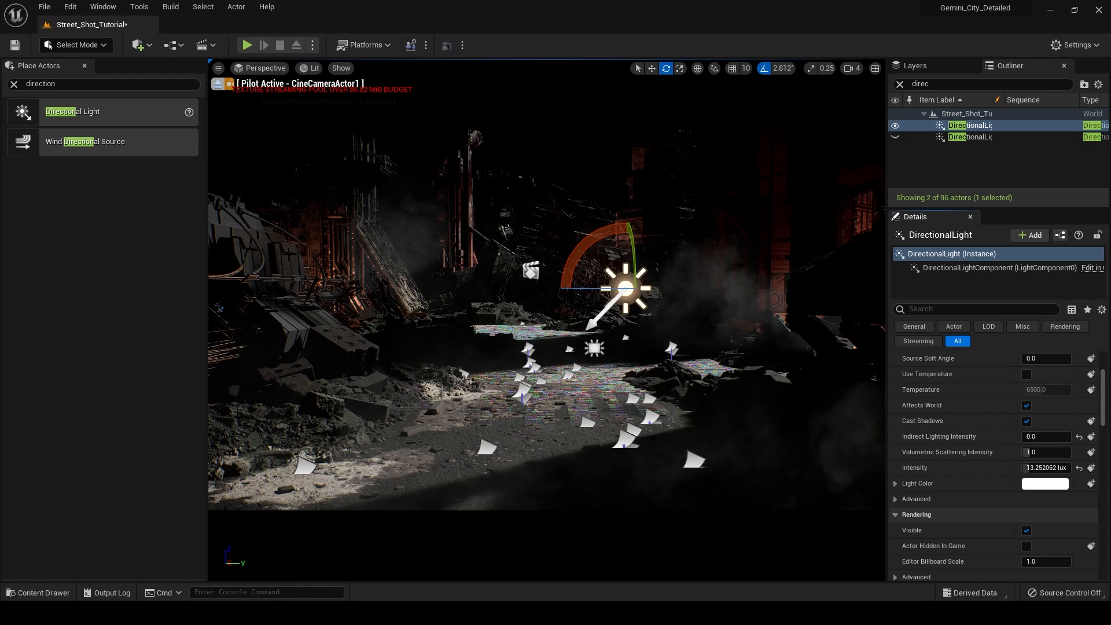
mouse_move(219, 85)
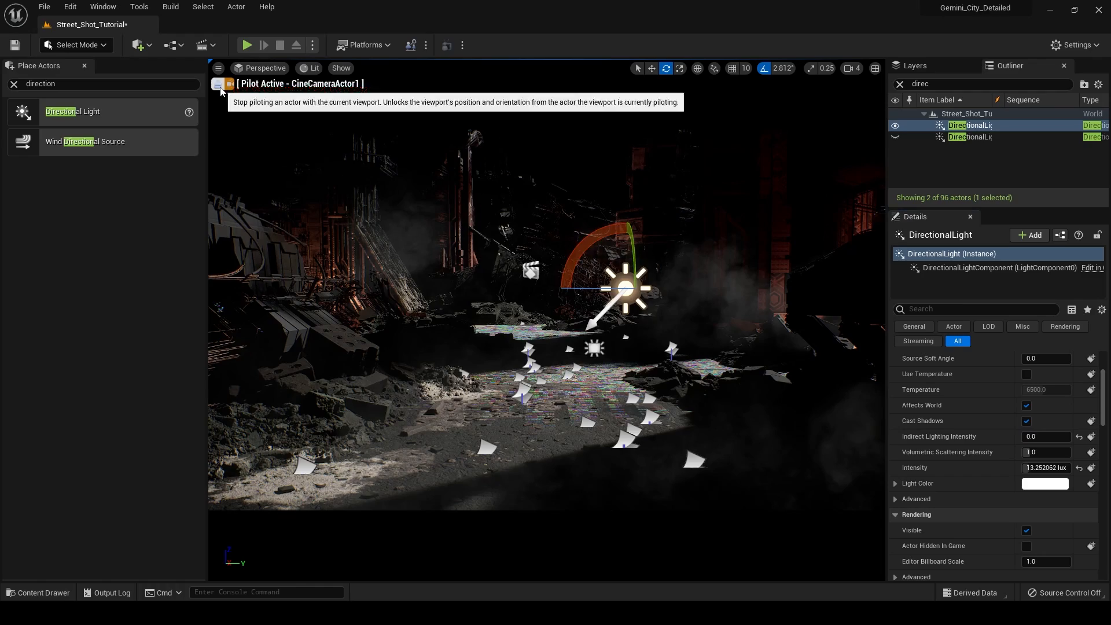
Step: Unpilot the camera, raise Indirect Lighting Intensity, then pilot CineCameraActor1 again
click(218, 83)
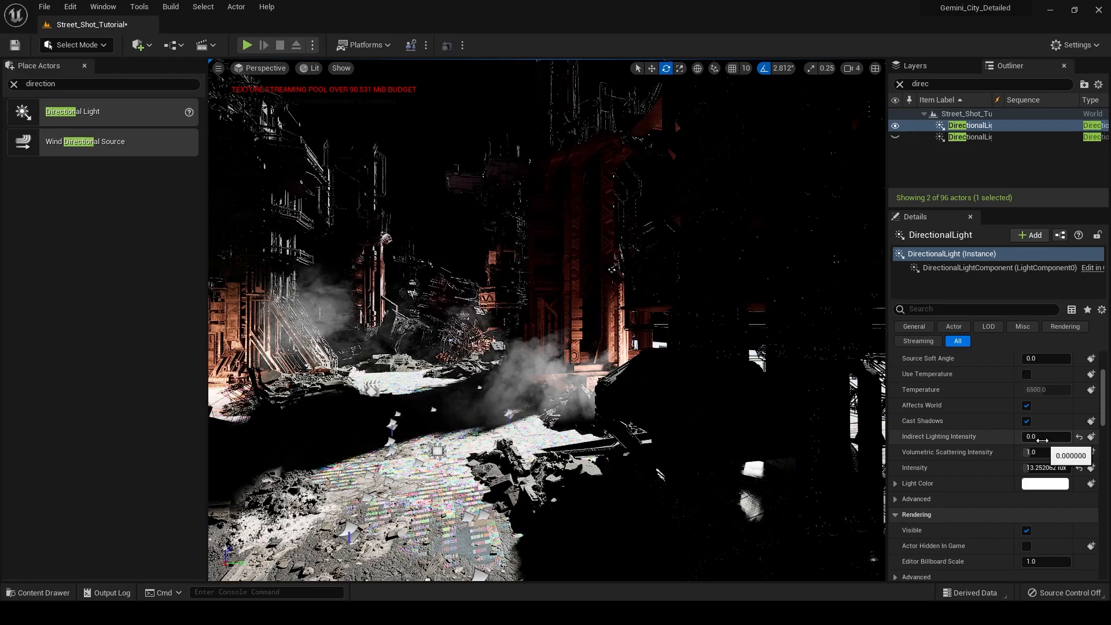
text(6.0)
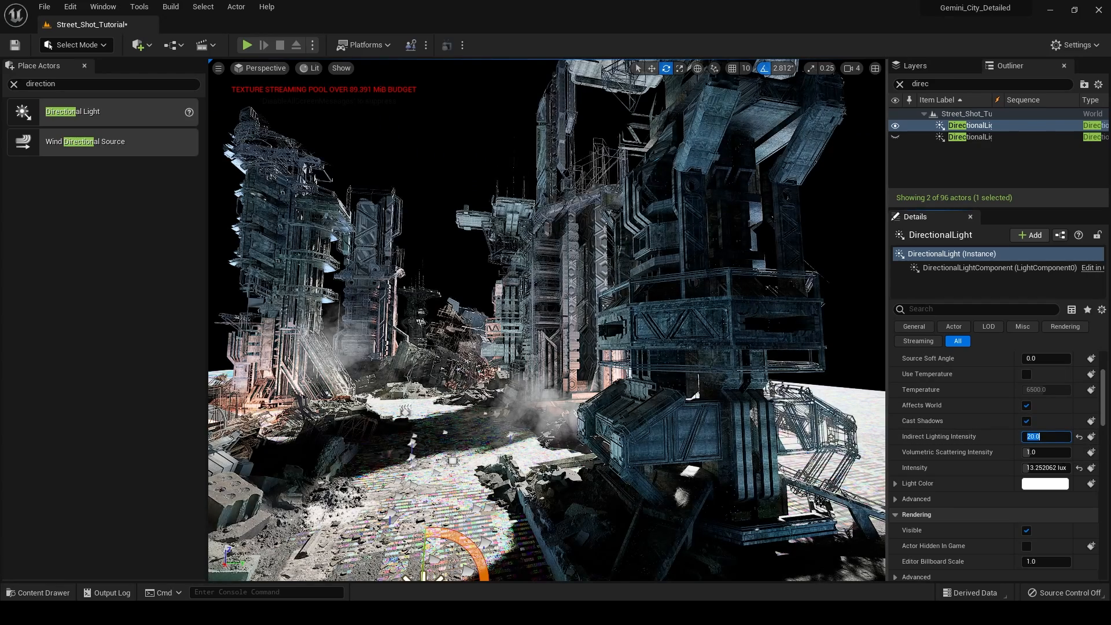
mouse_move(323, 214)
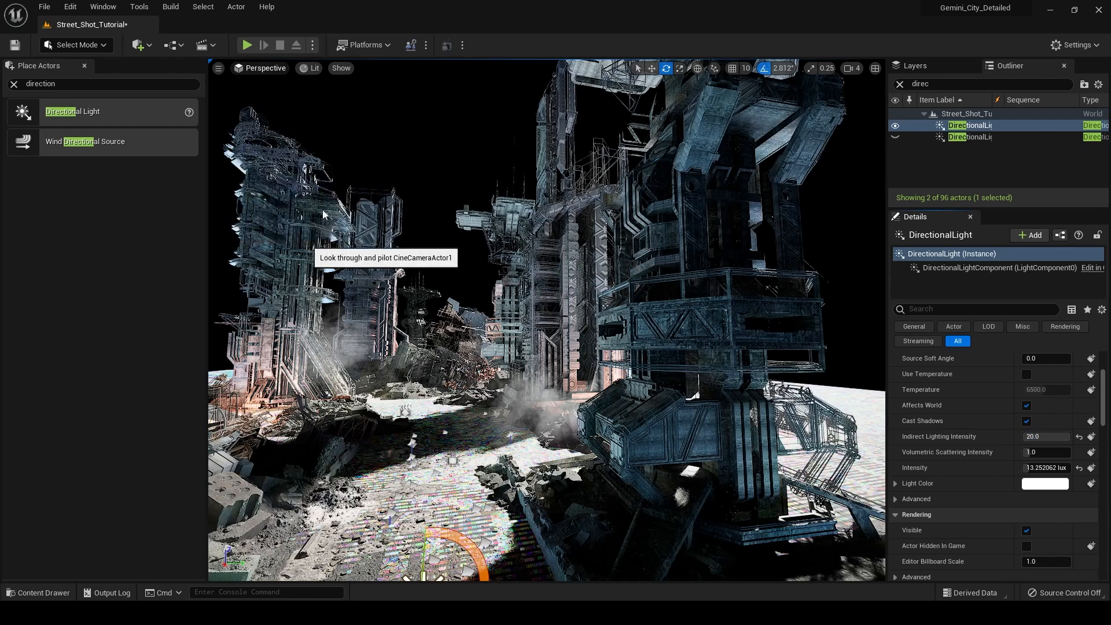
click(386, 257)
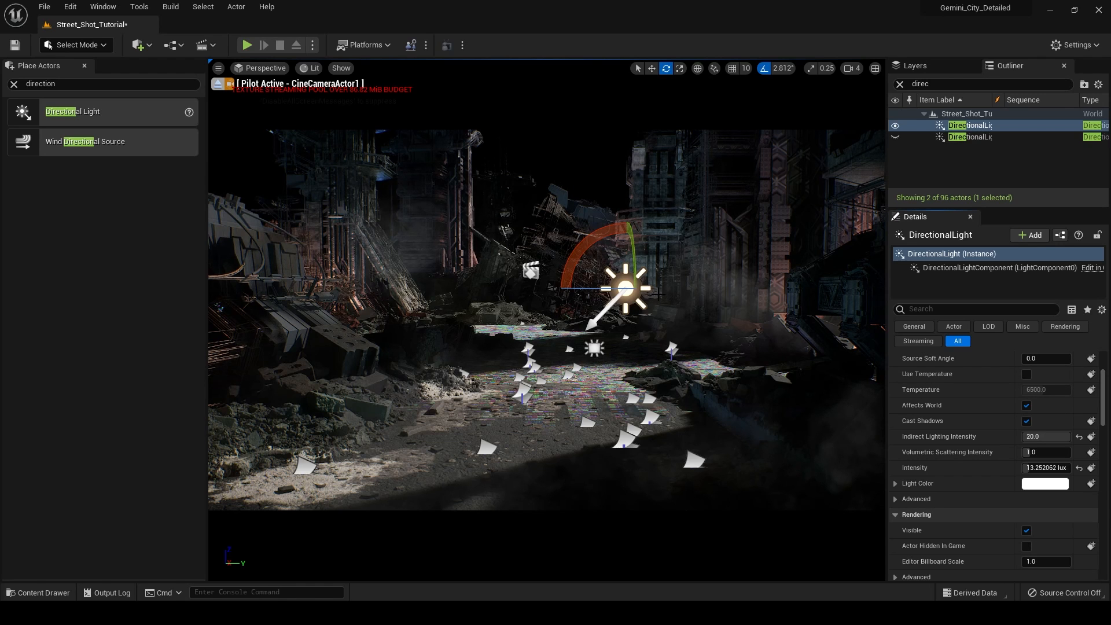
mouse_move(726, 315)
text(expon)
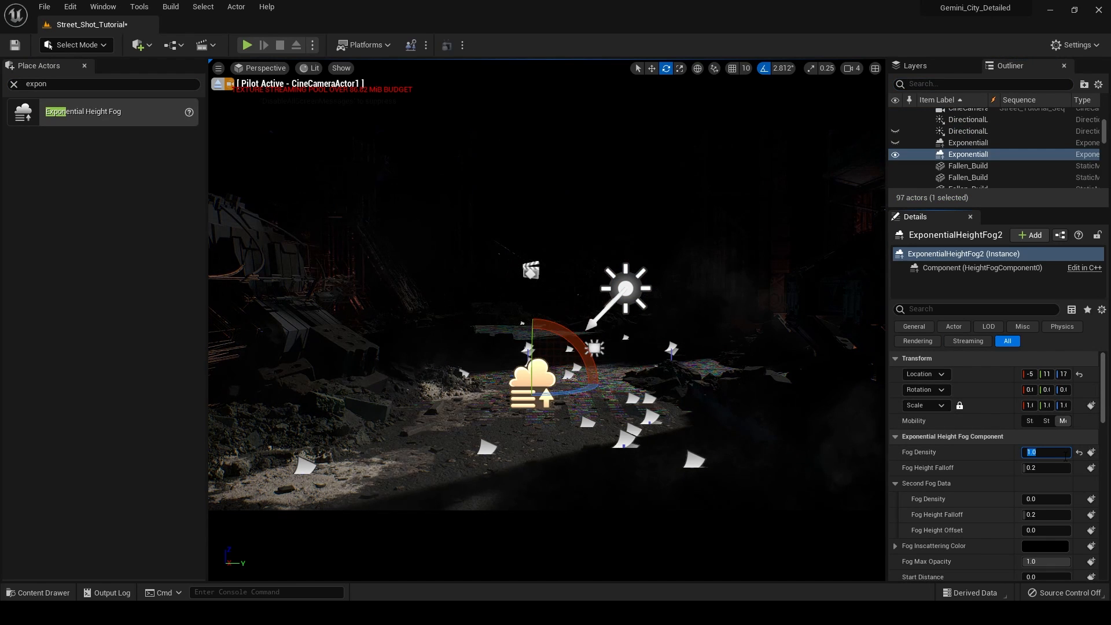
Step: Pick a new fog inscattering colour and lower Fog Density to 0.5
scroll(down, 3)
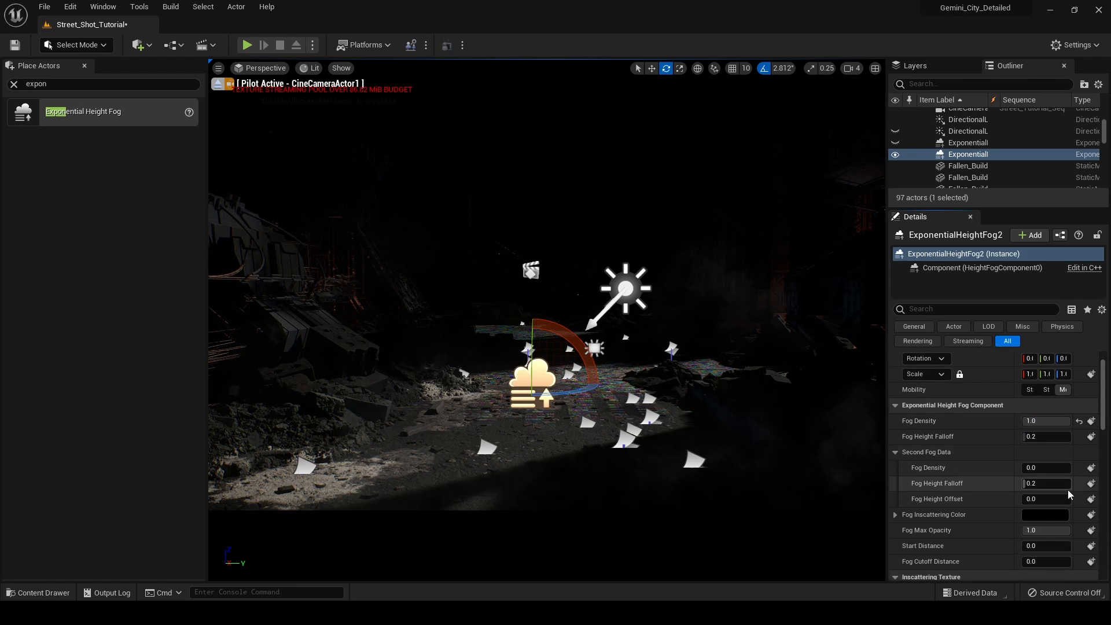
click(1045, 514)
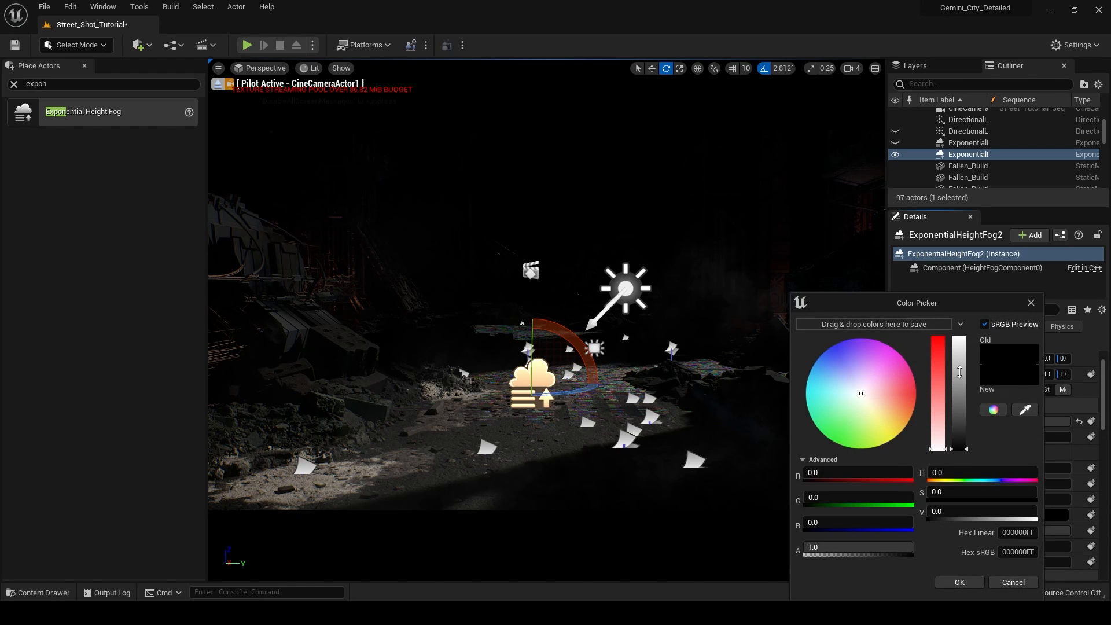
click(959, 582)
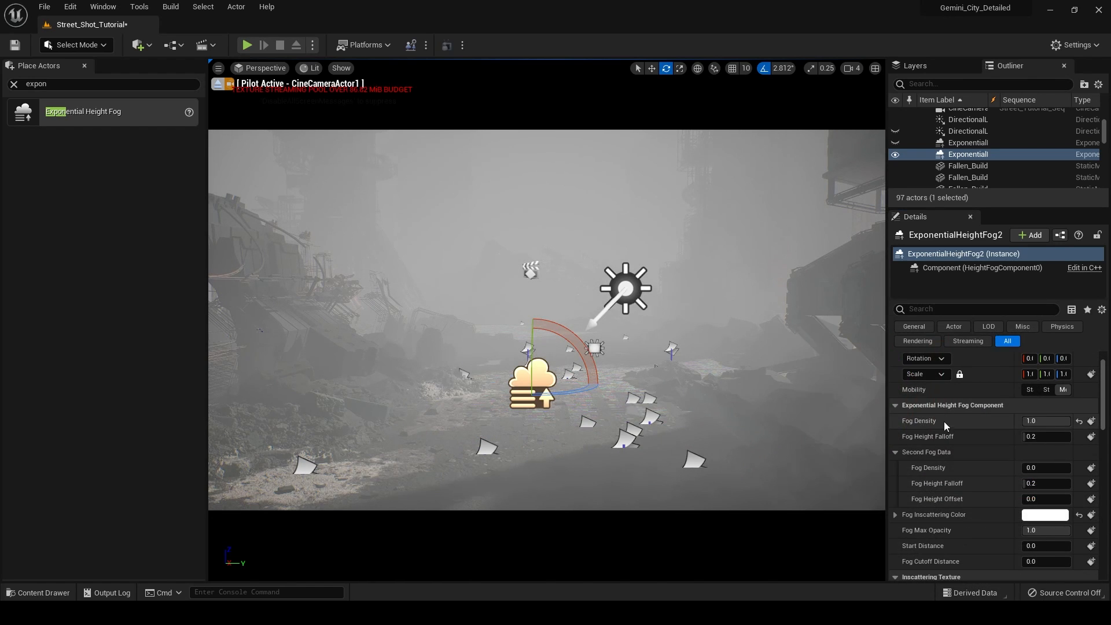
mouse_move(372, 218)
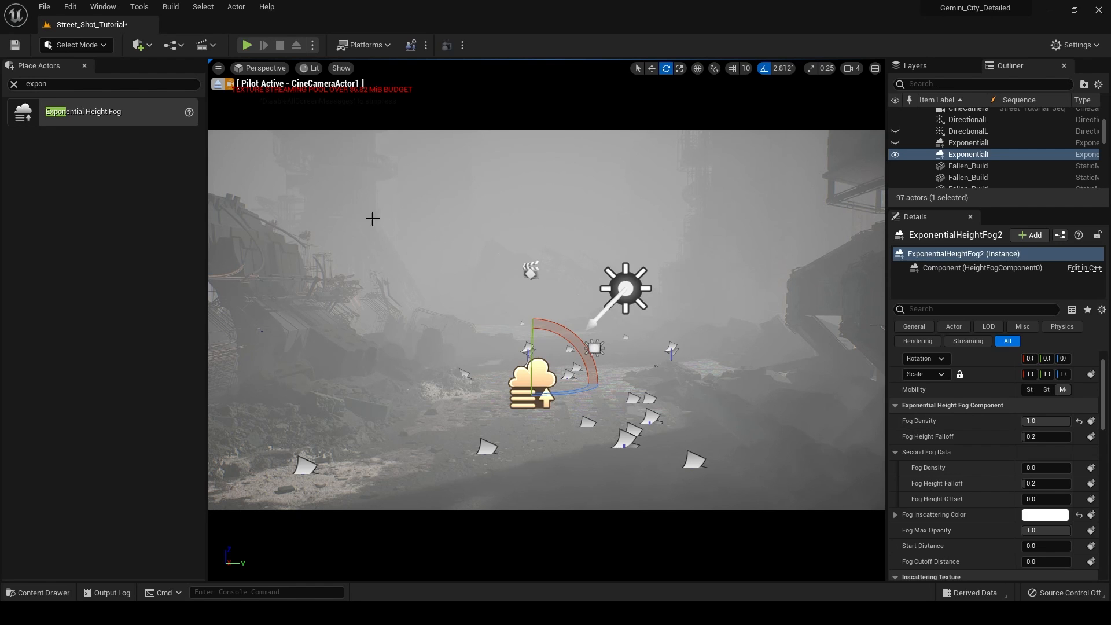
triple_click(1046, 421)
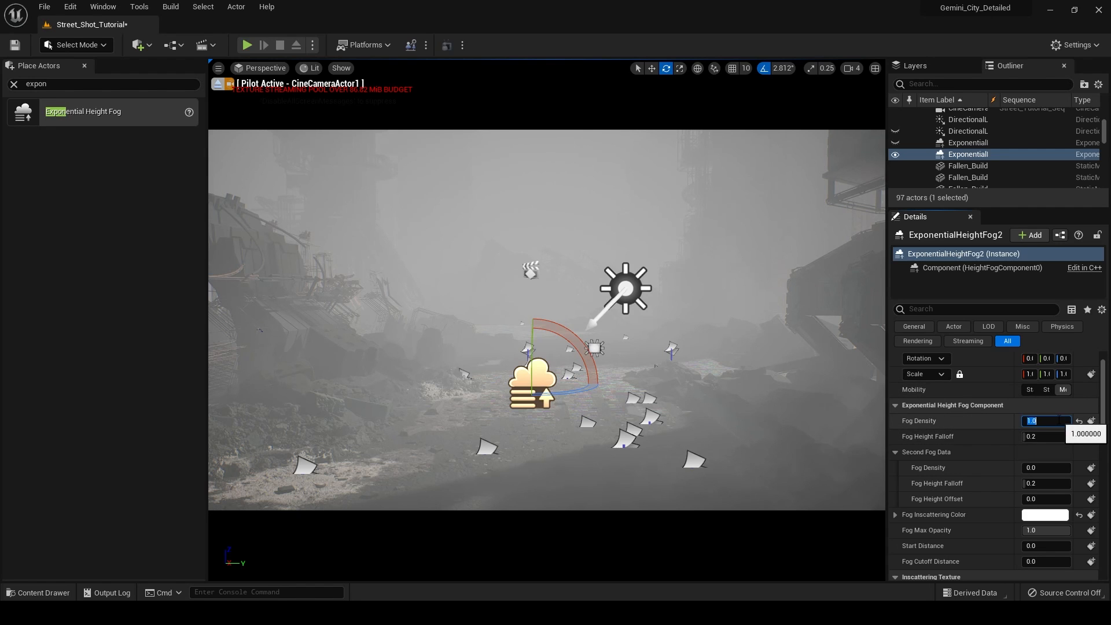
text(0.5)
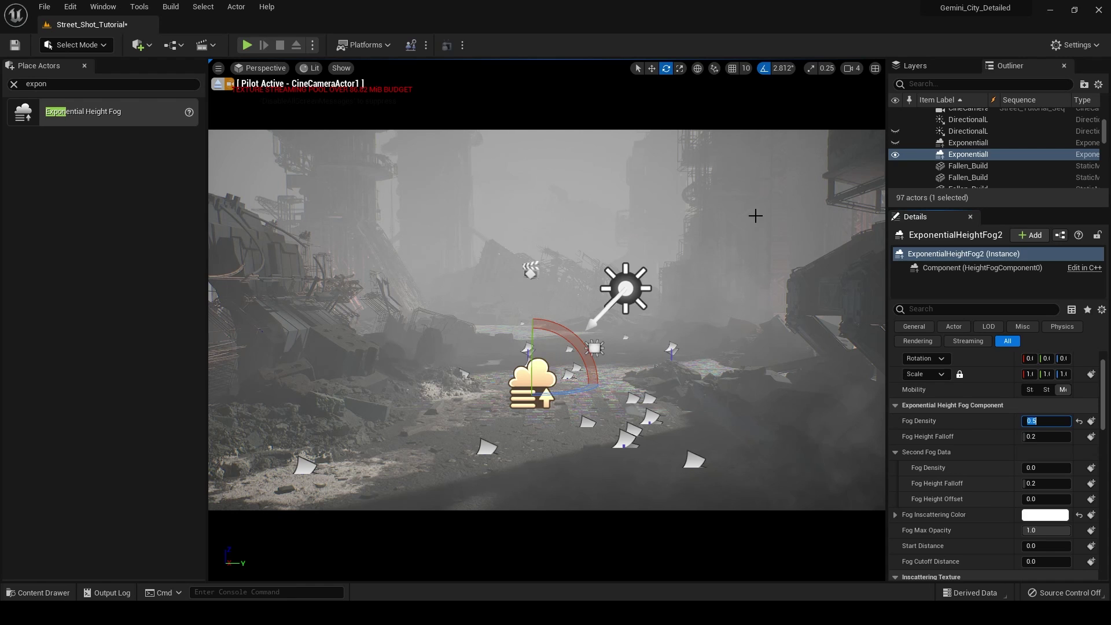
mouse_move(420, 247)
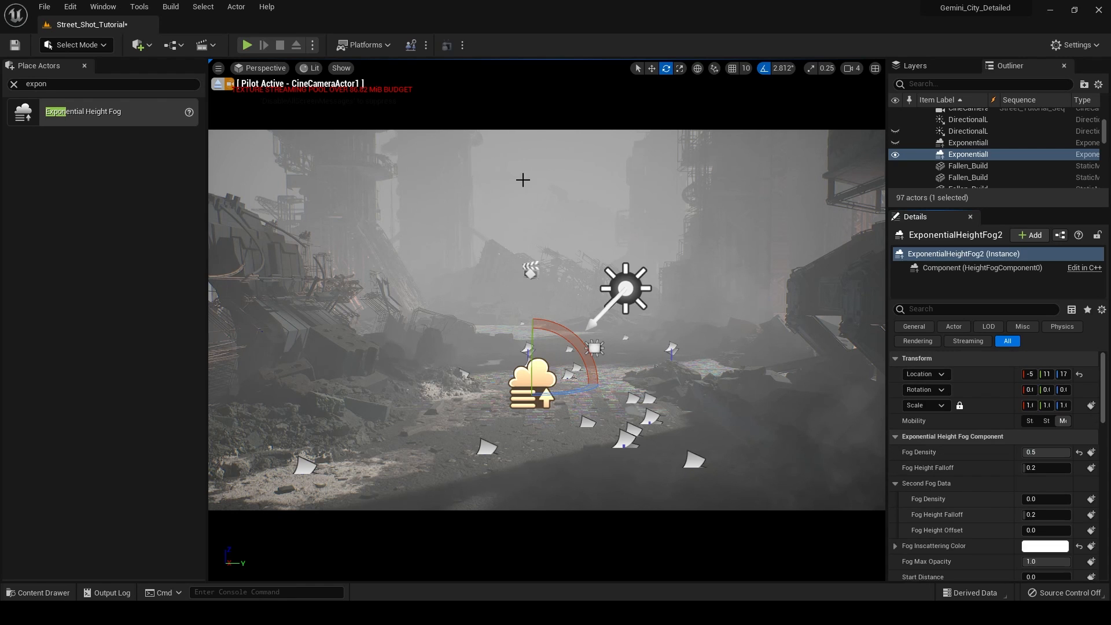
mouse_move(268, 308)
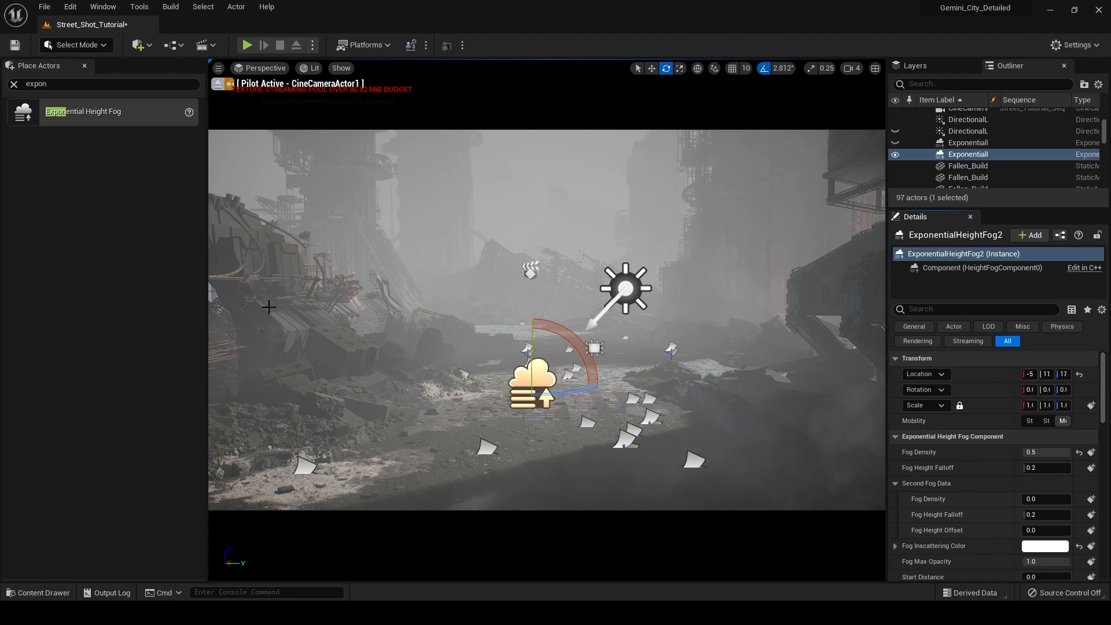
mouse_move(1045, 452)
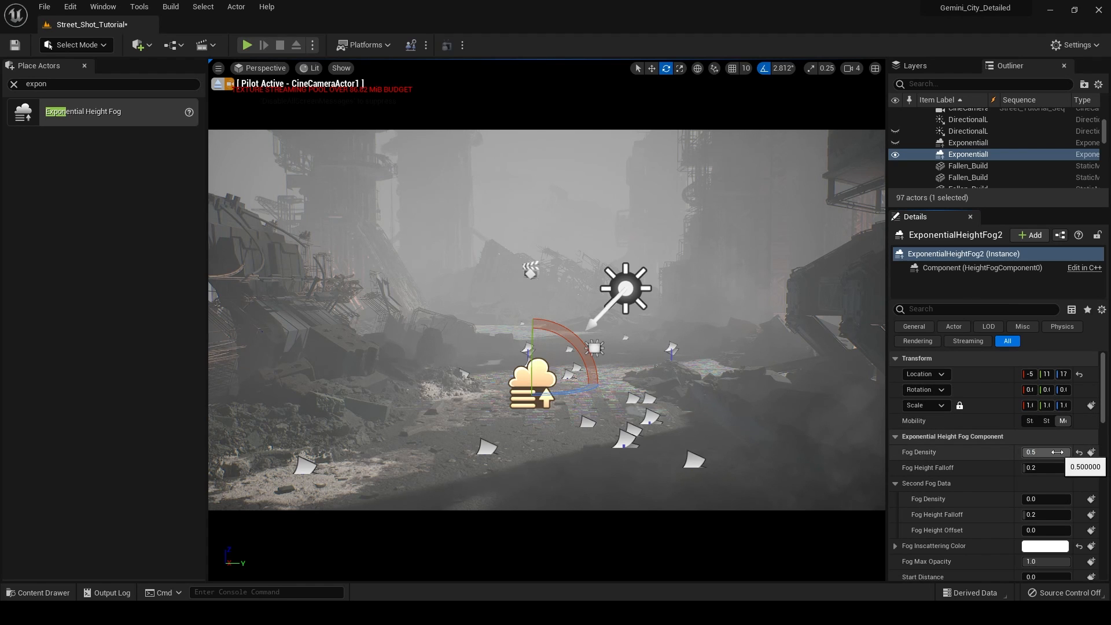
mouse_move(1103, 403)
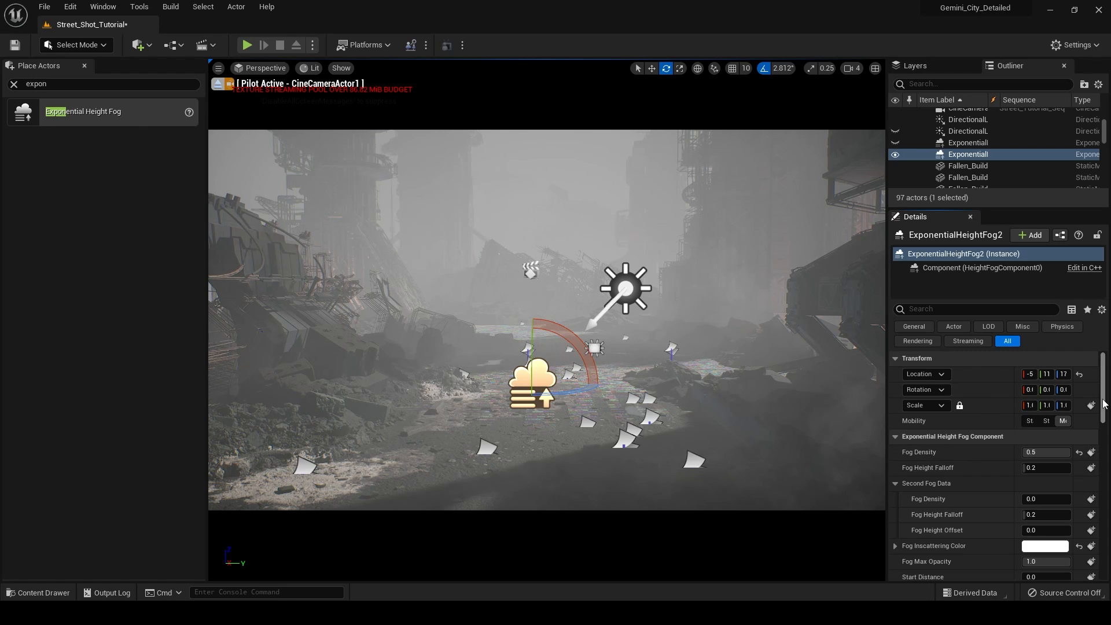
mouse_move(1046, 467)
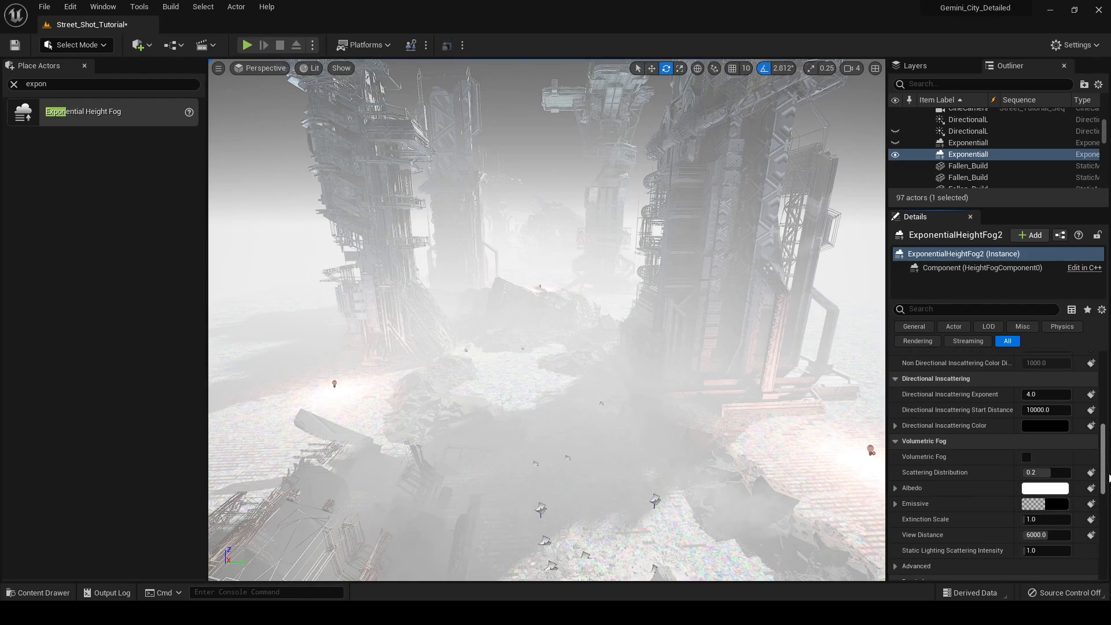
Step: Enable Volumetric Fog on ExponentialHeightFog2 and retune its density and falloff values
click(1026, 457)
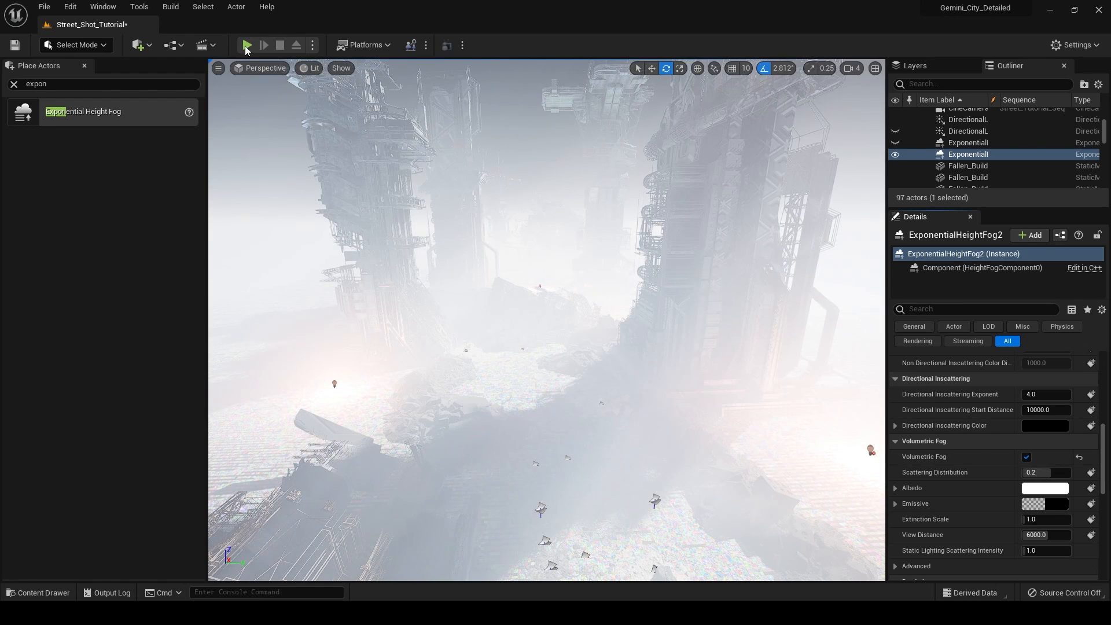
click(247, 44)
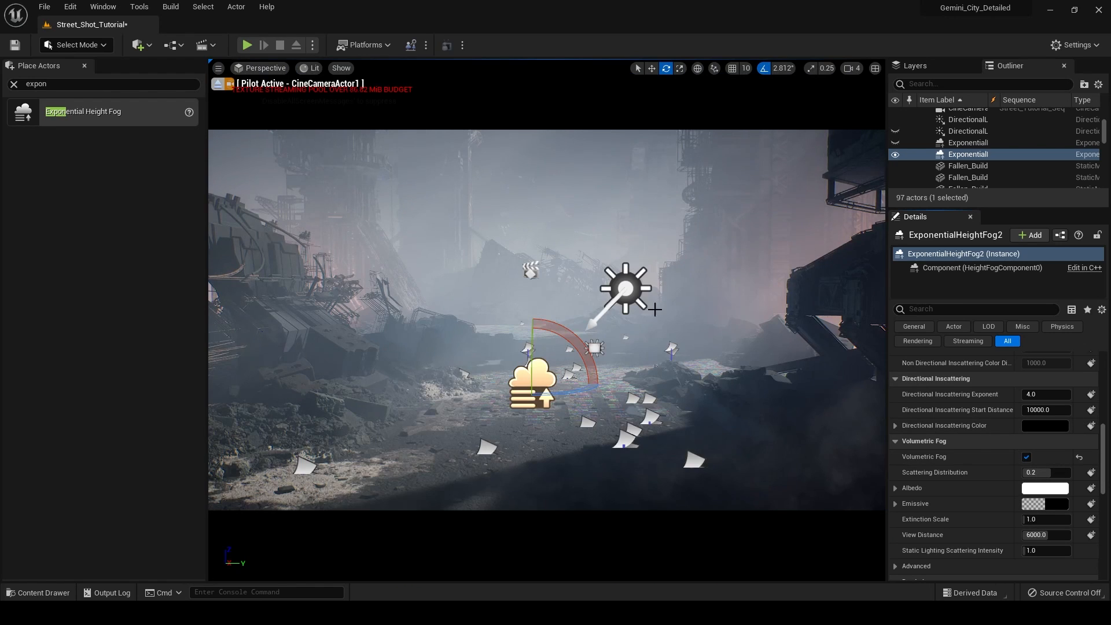
mouse_move(508, 291)
text(0.72)
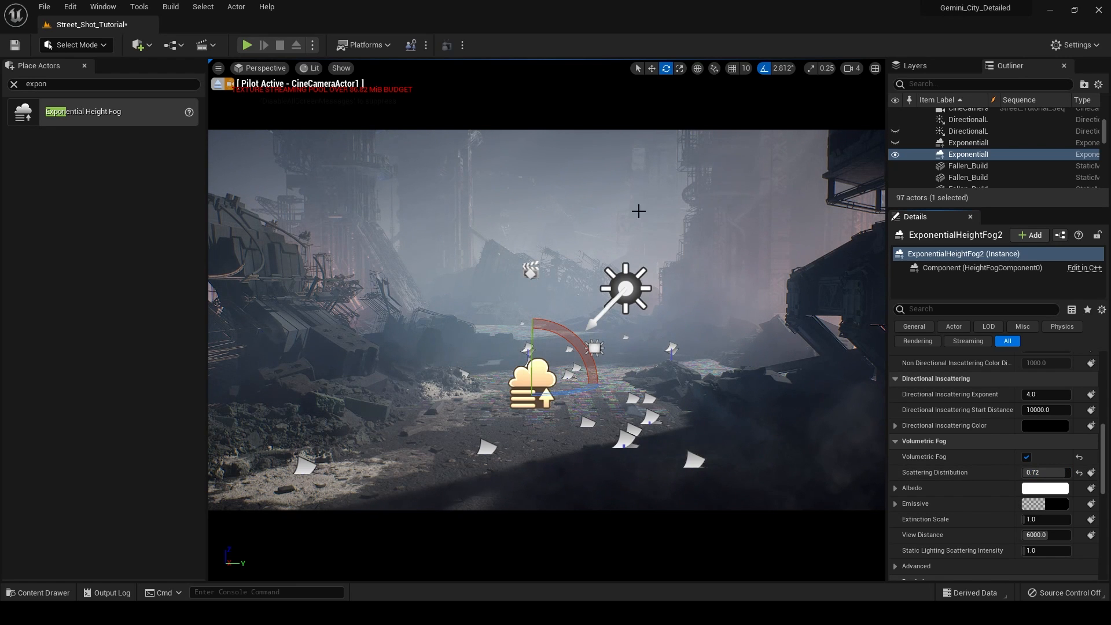
mouse_move(822, 248)
text(0.342)
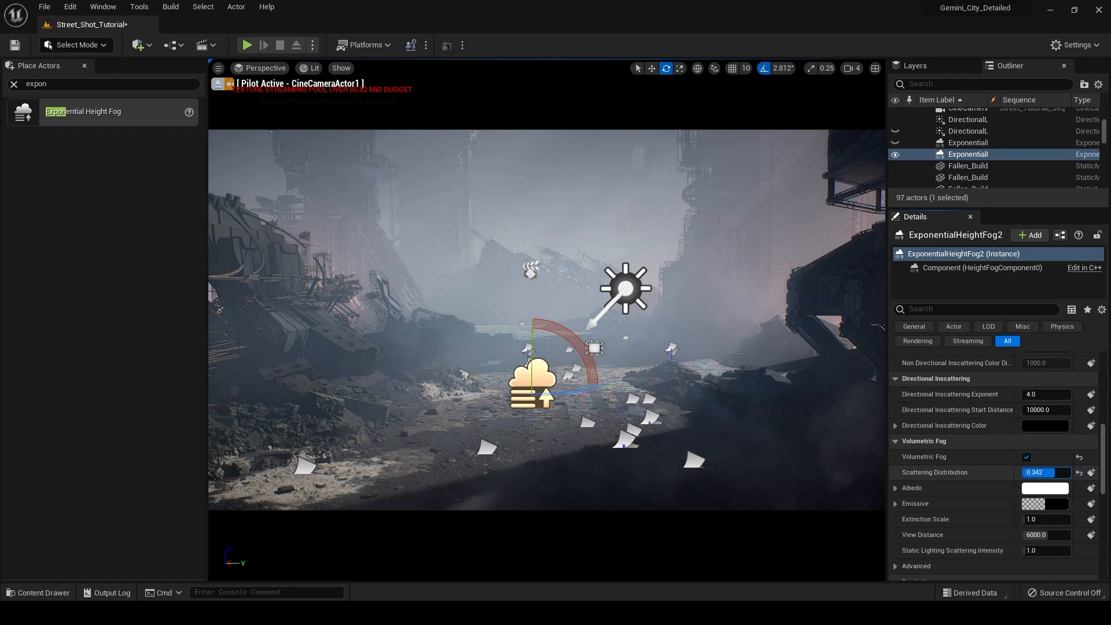
text(0.0)
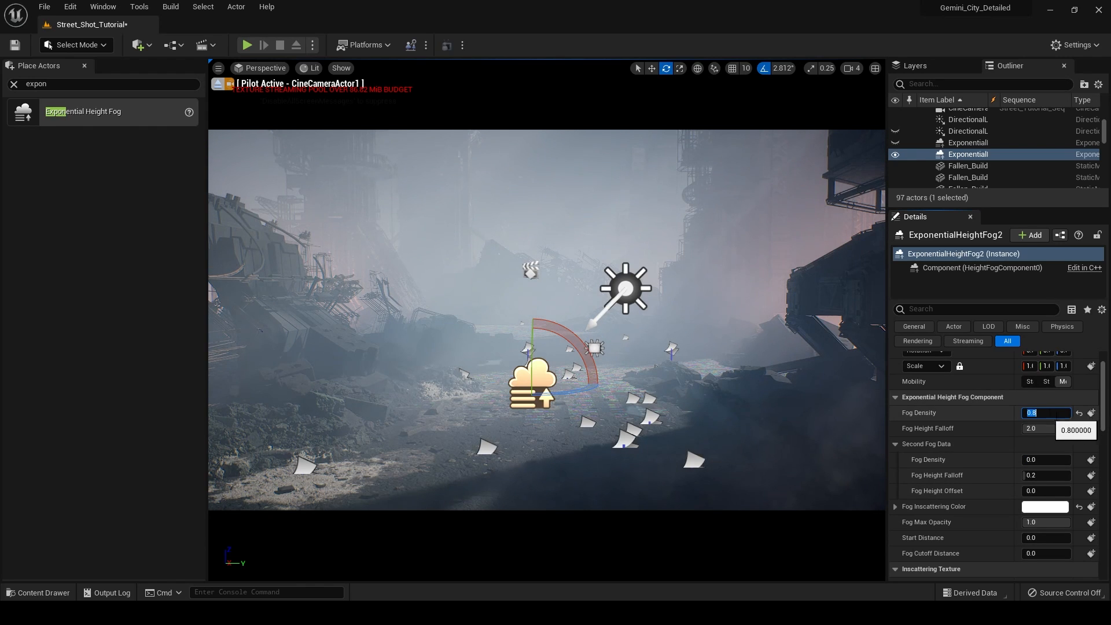
Step: Tint the volumetric fog Albedo pale blue and re-enable Volumetric Fog
scroll(down, 3)
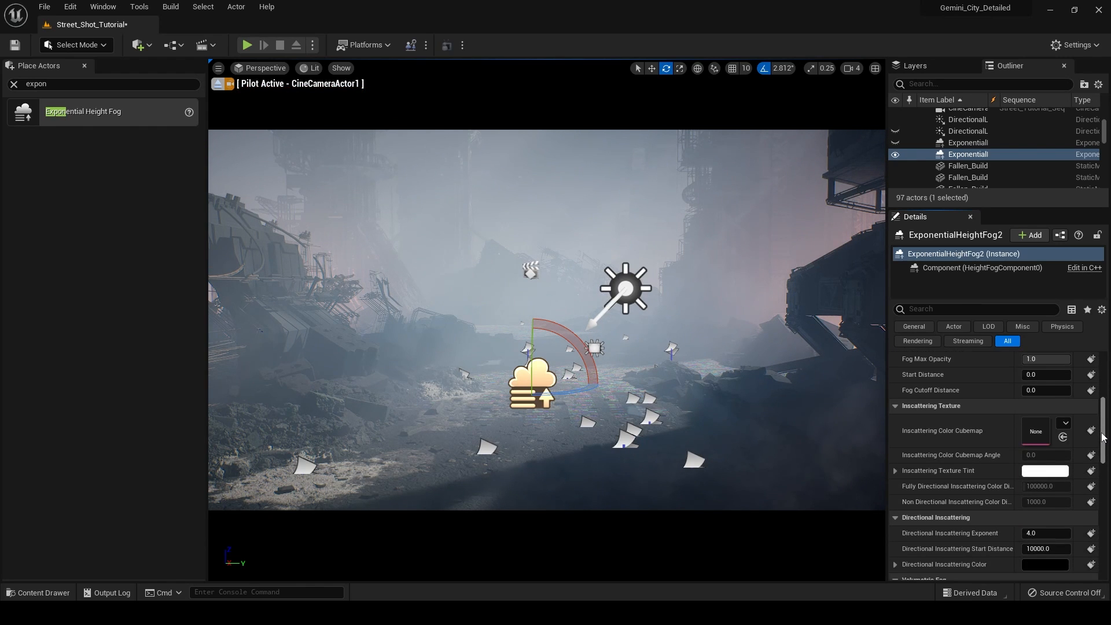
scroll(down, 3)
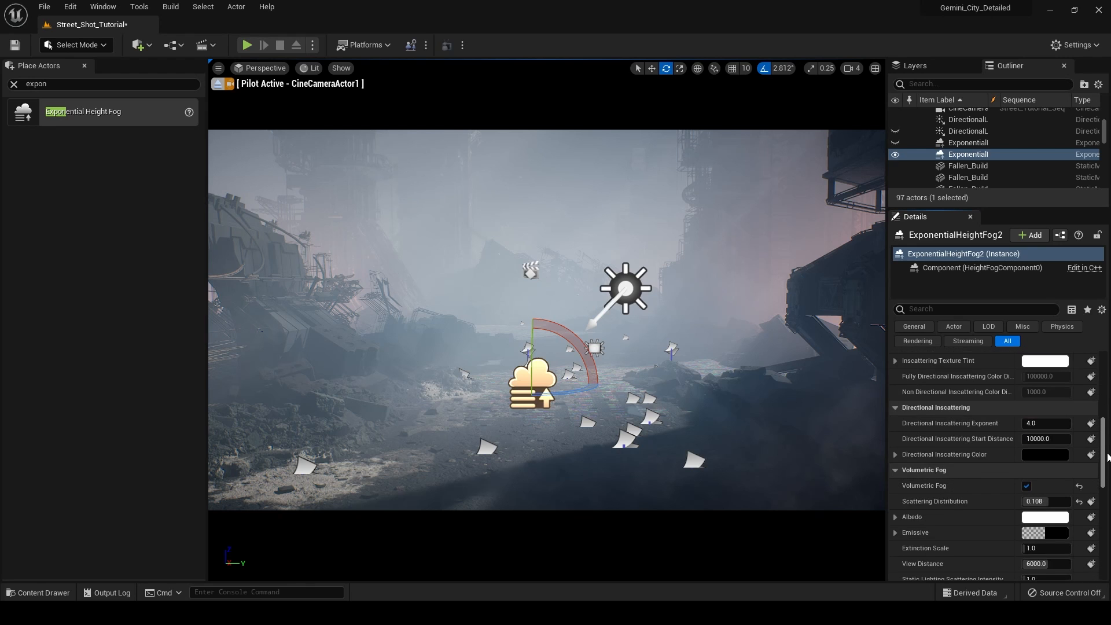
scroll(down, 3)
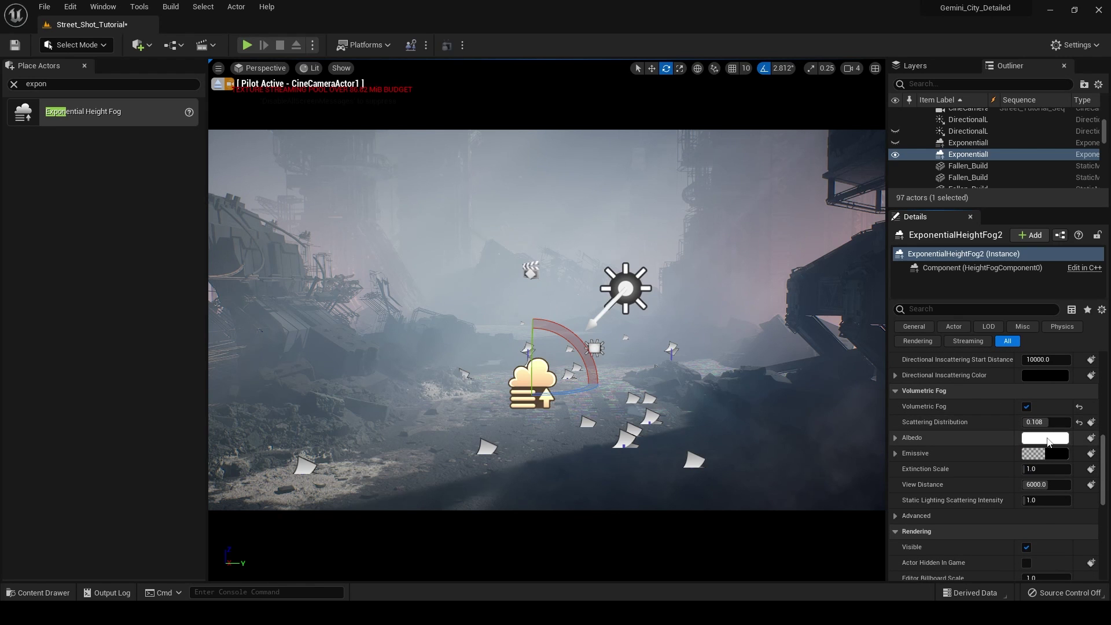
click(1045, 437)
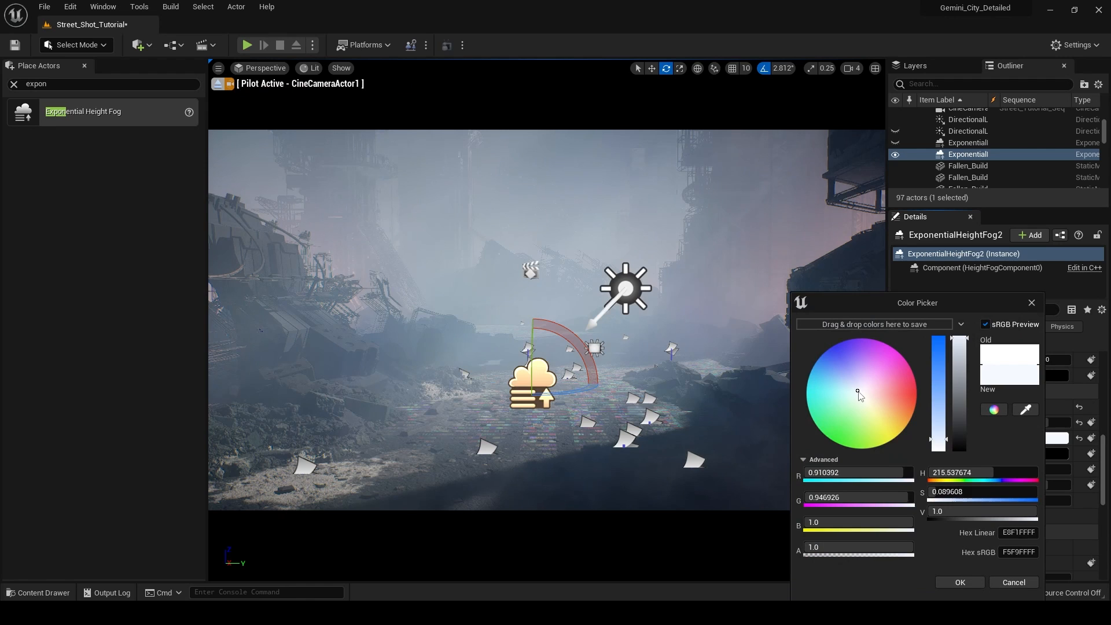
click(853, 394)
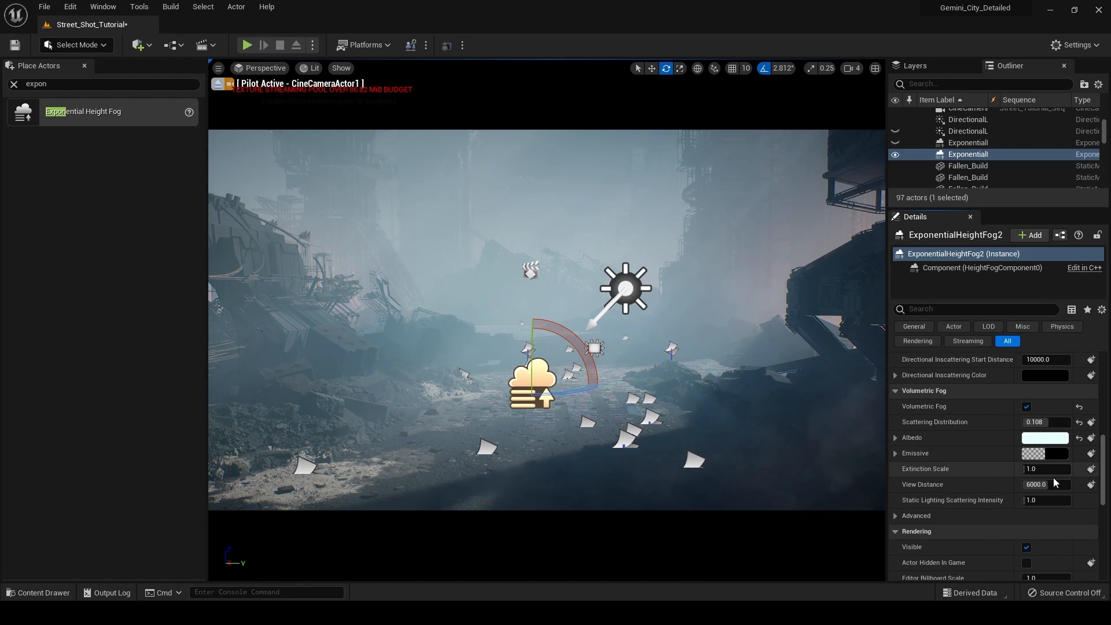
scroll(up, 3)
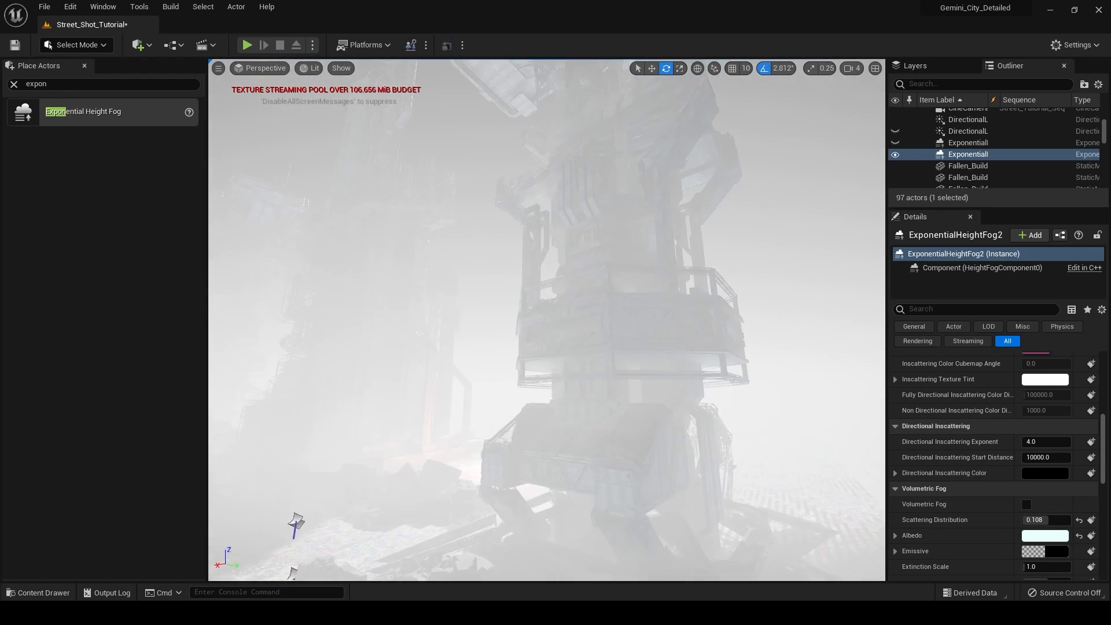
click(1026, 505)
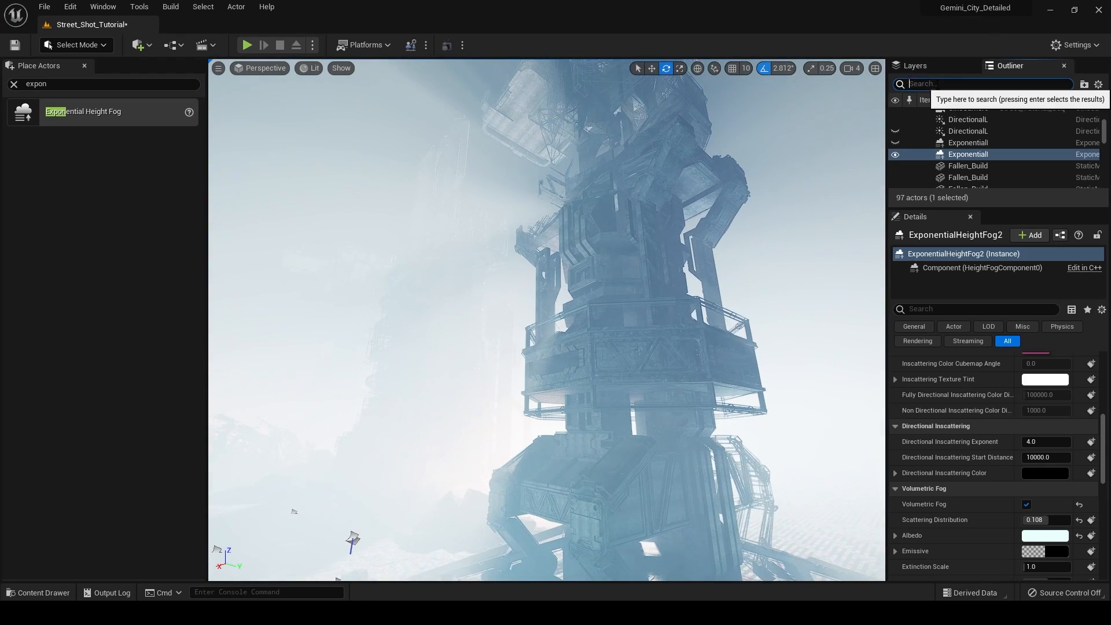
Step: Find the DirectionalLight via 'direc' and enable Light Shaft Occlusion for god rays
text(direc)
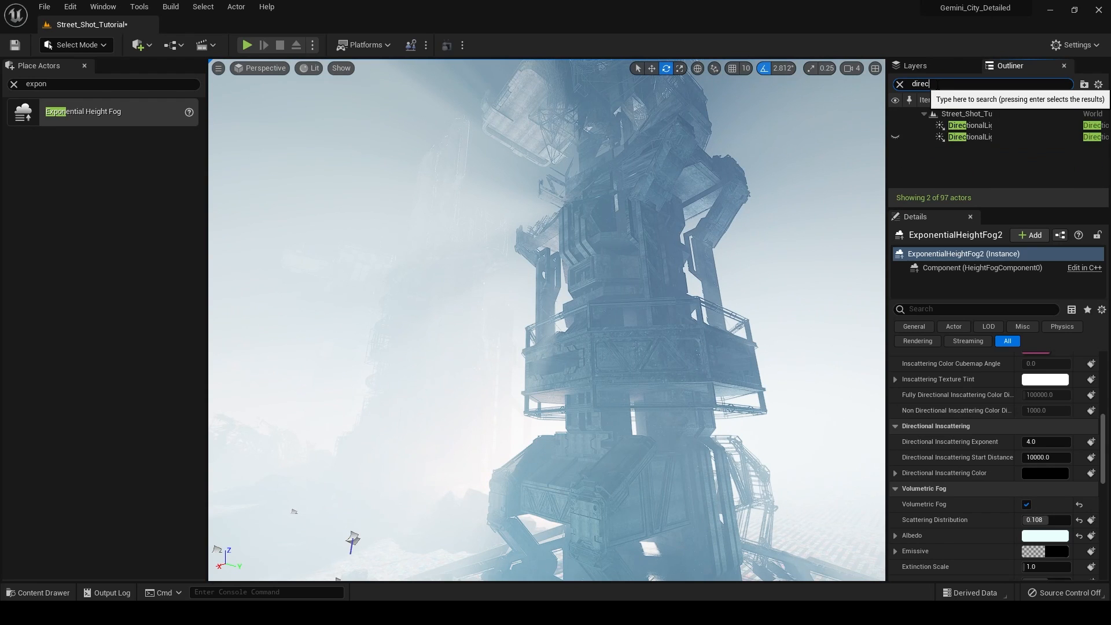
click(971, 125)
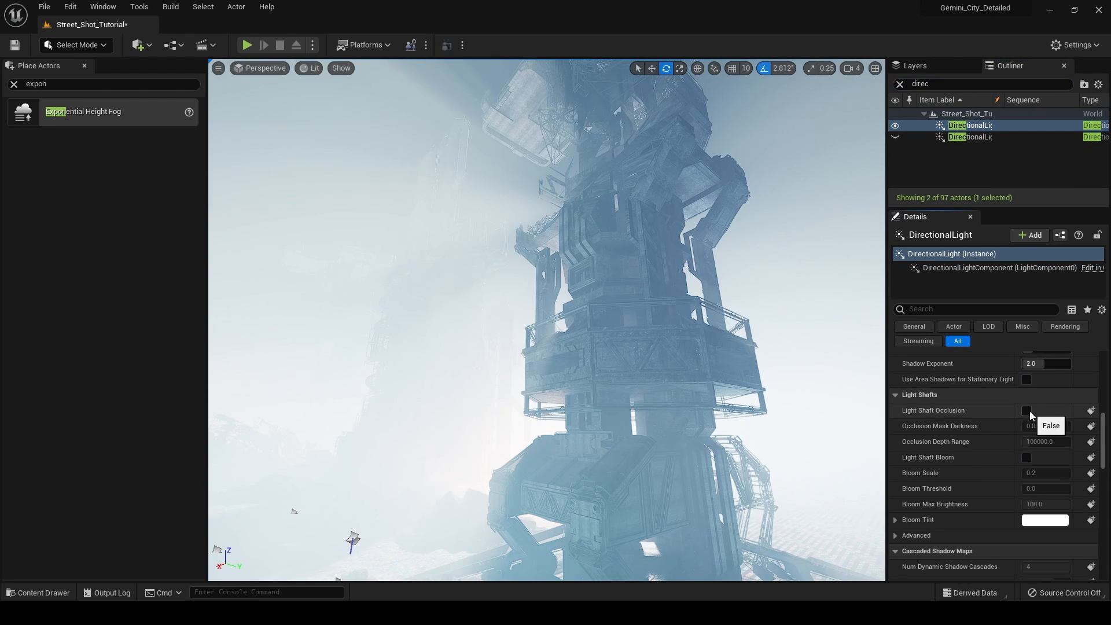
click(1027, 410)
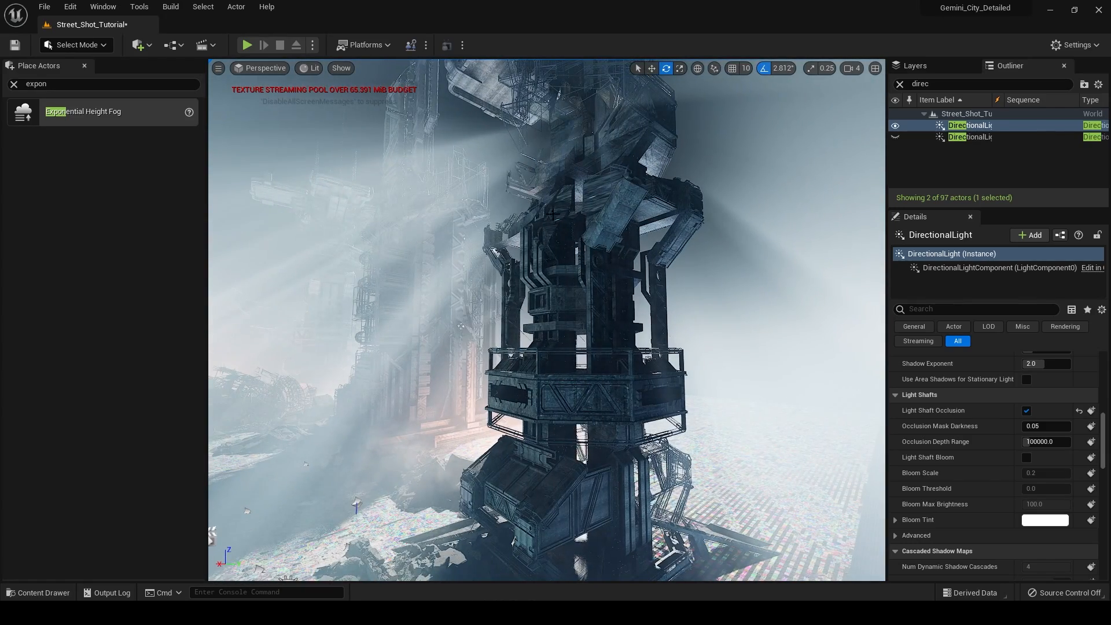
click(265, 68)
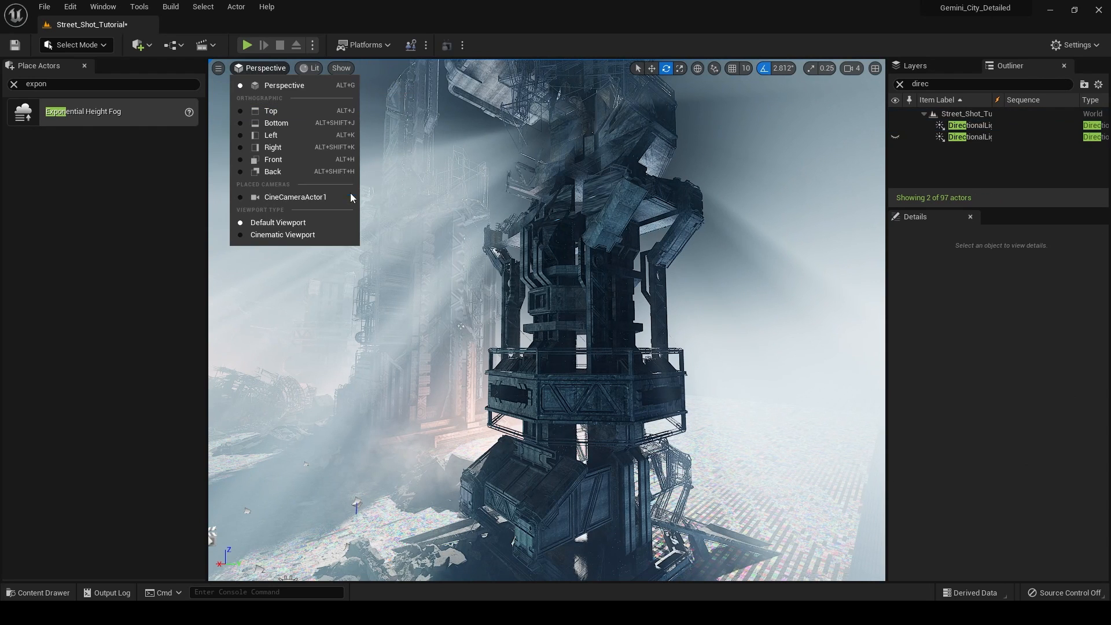
Step: Pilot CineCameraActor1 to view the light shafts through the cinematic camera
click(296, 197)
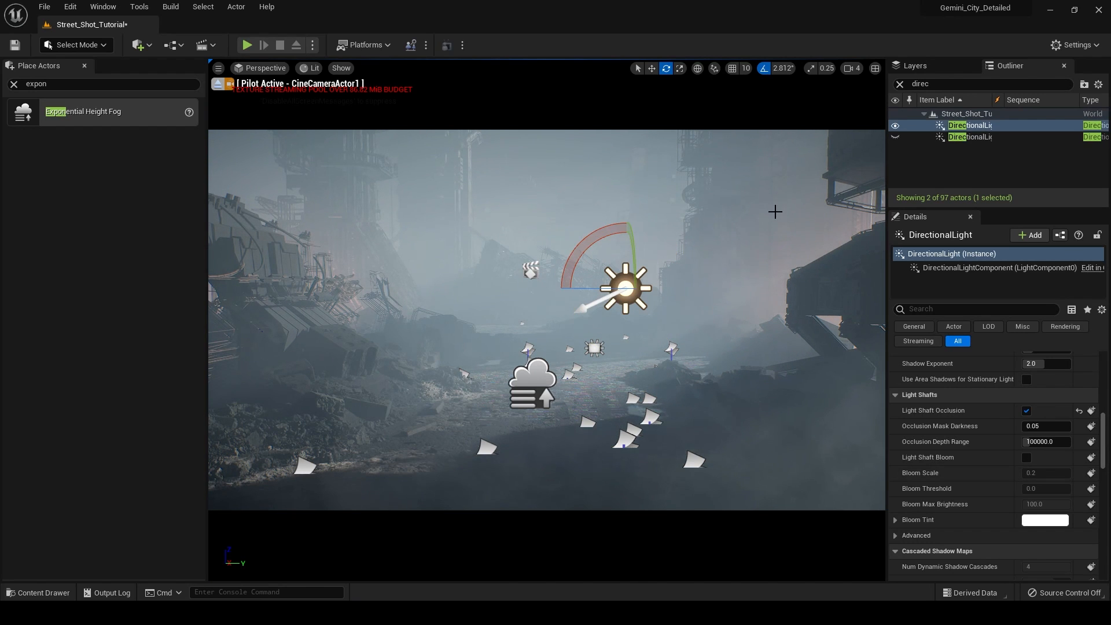
mouse_move(640, 198)
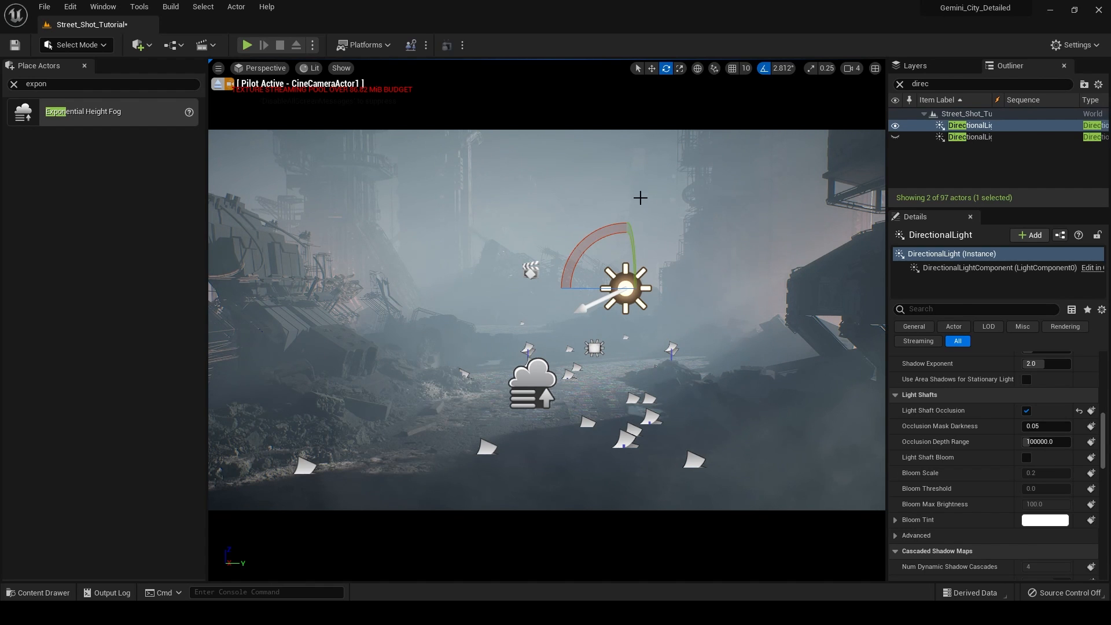
mouse_move(809, 318)
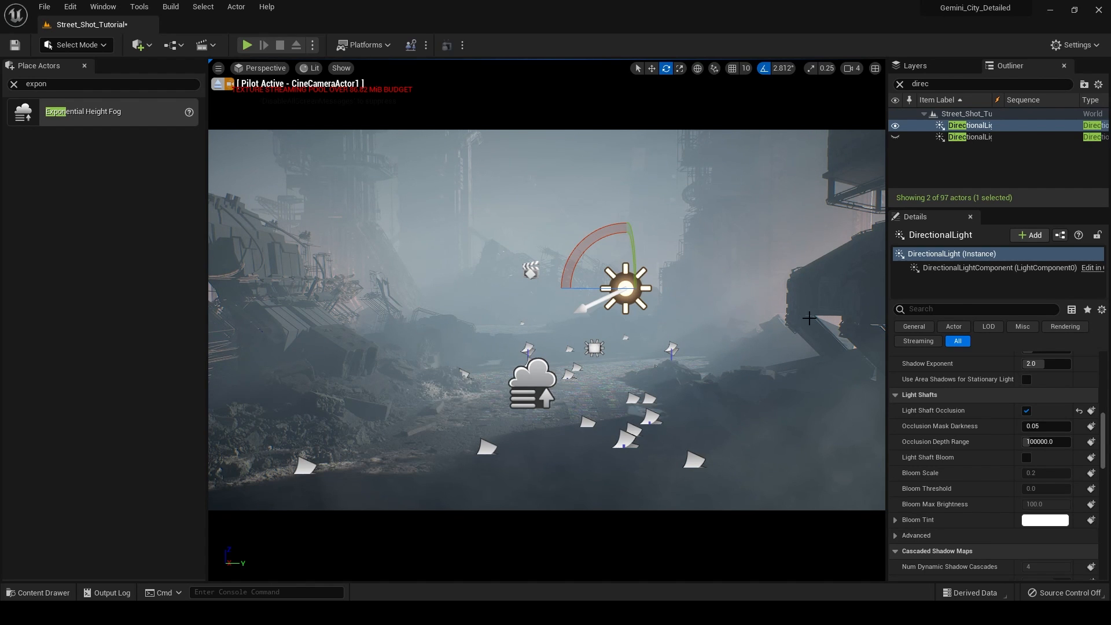
mouse_move(935, 489)
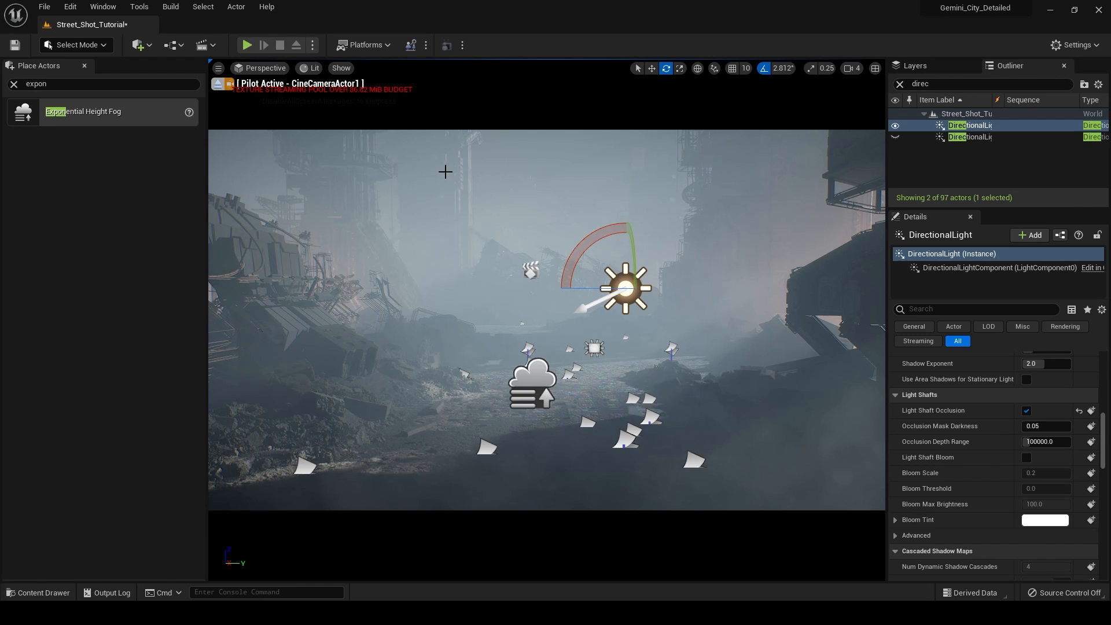
mouse_move(605, 254)
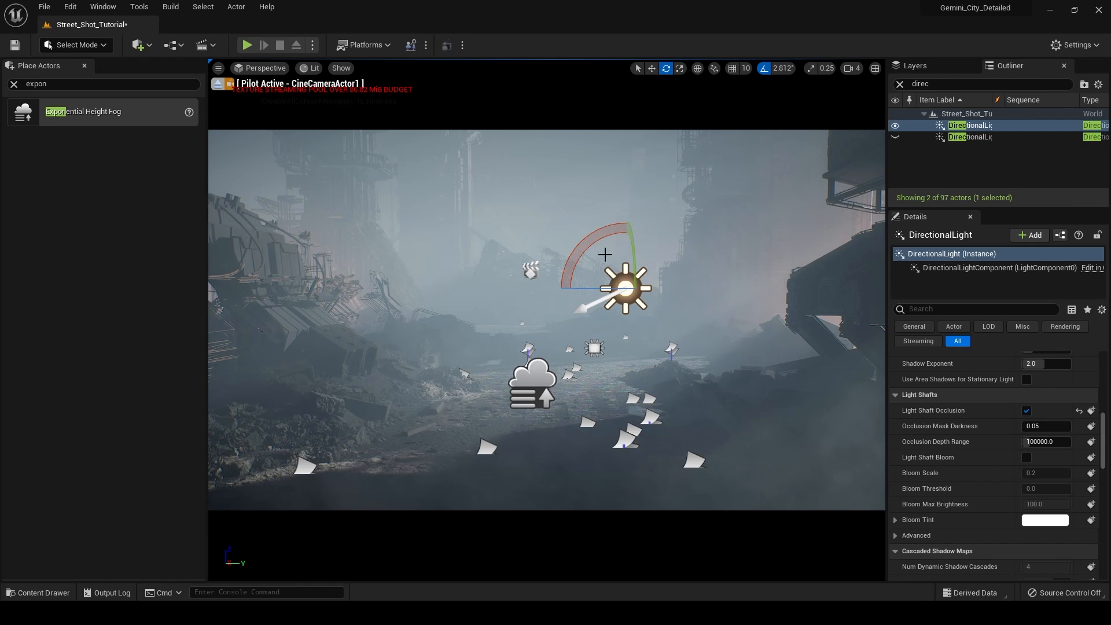
mouse_move(521, 166)
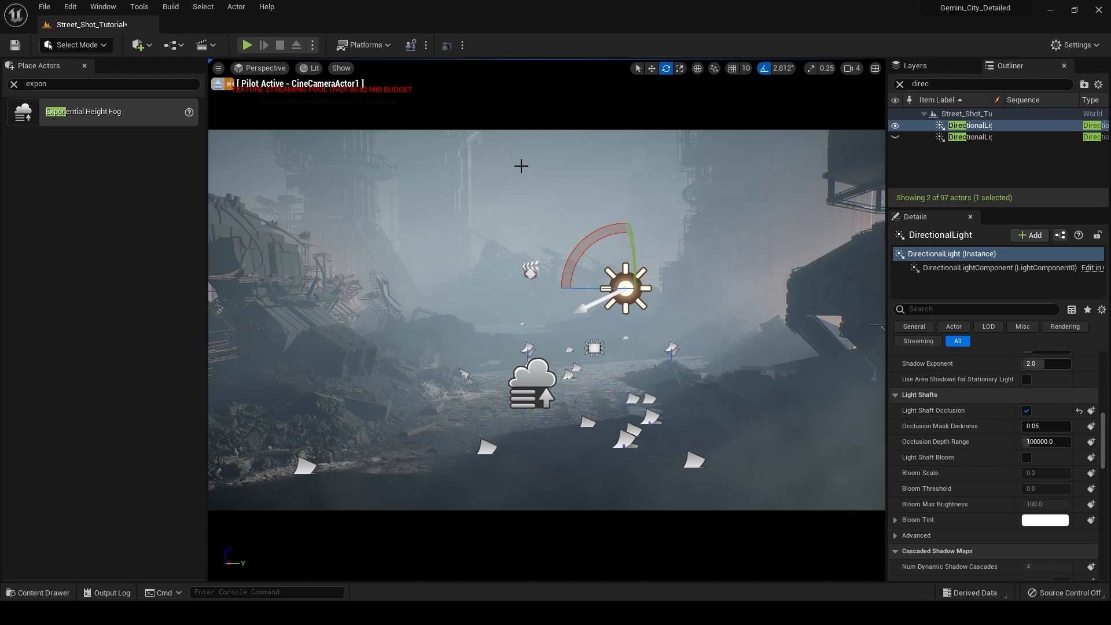
mouse_move(509, 171)
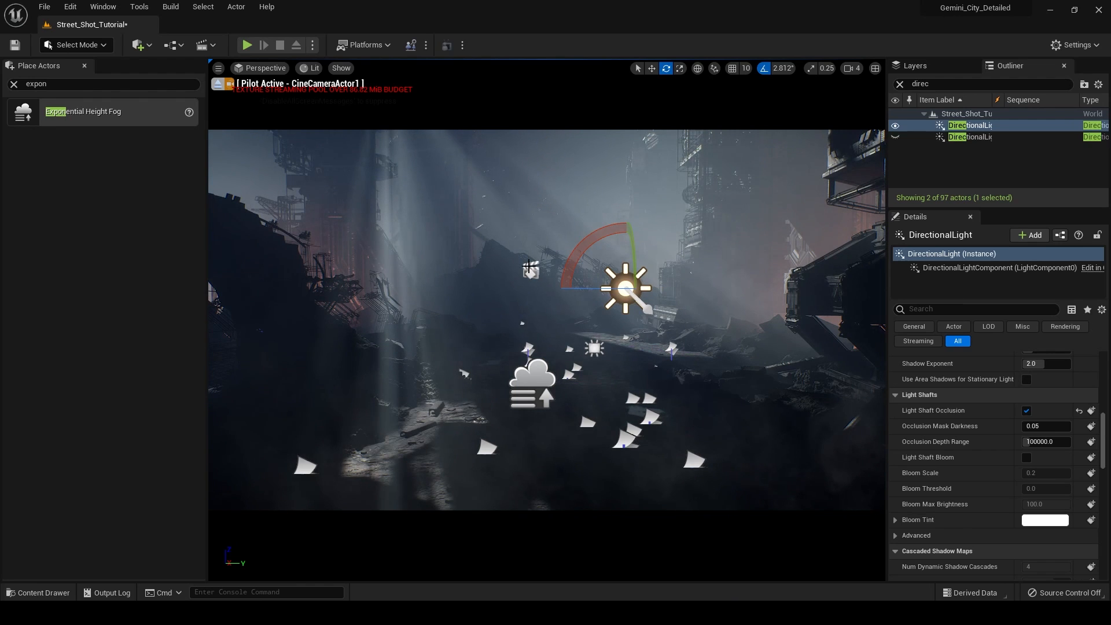
mouse_move(518, 174)
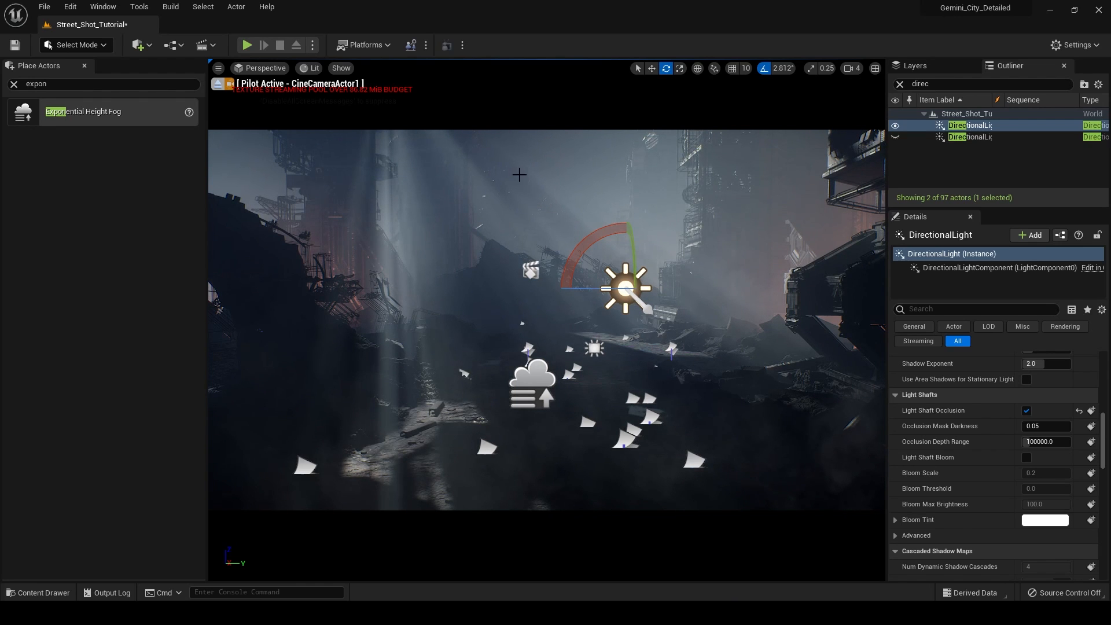
mouse_move(461, 176)
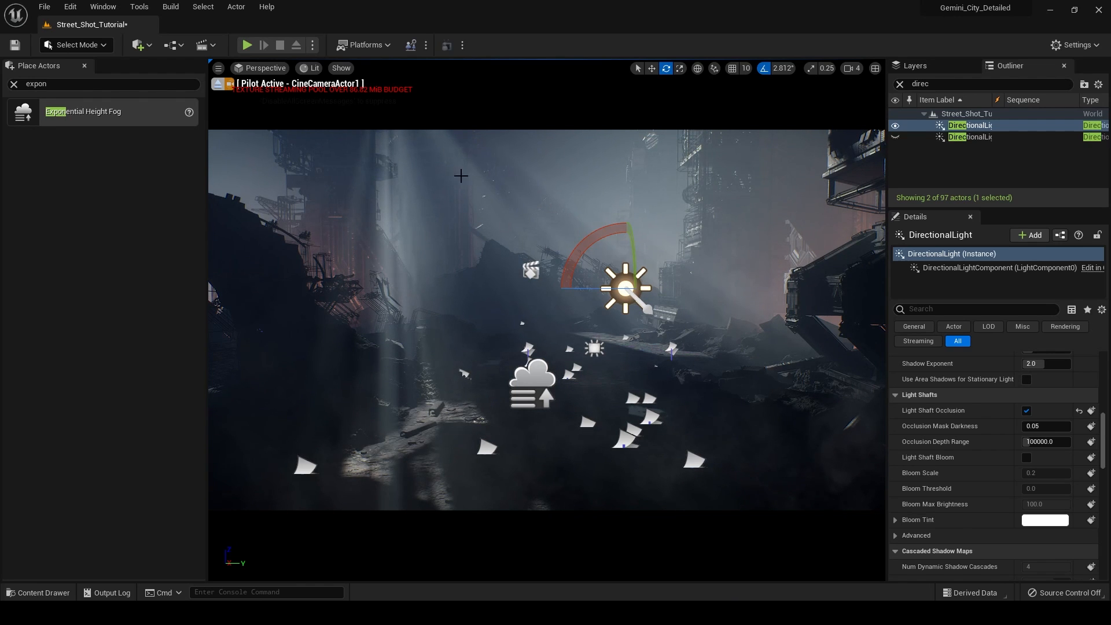
mouse_move(525, 199)
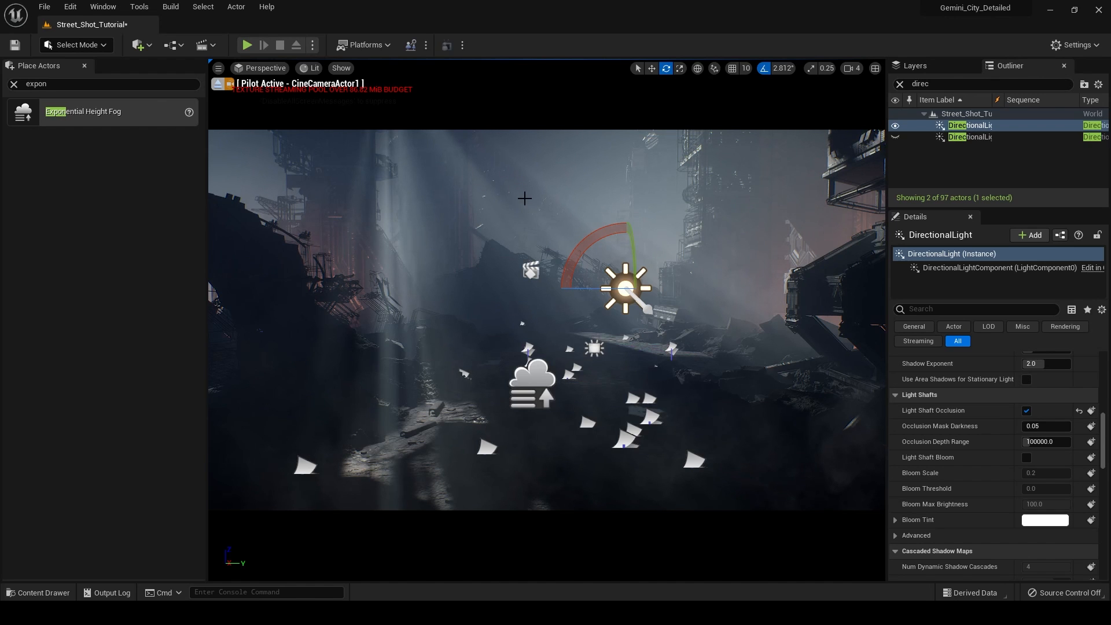
mouse_move(409, 148)
text(10)
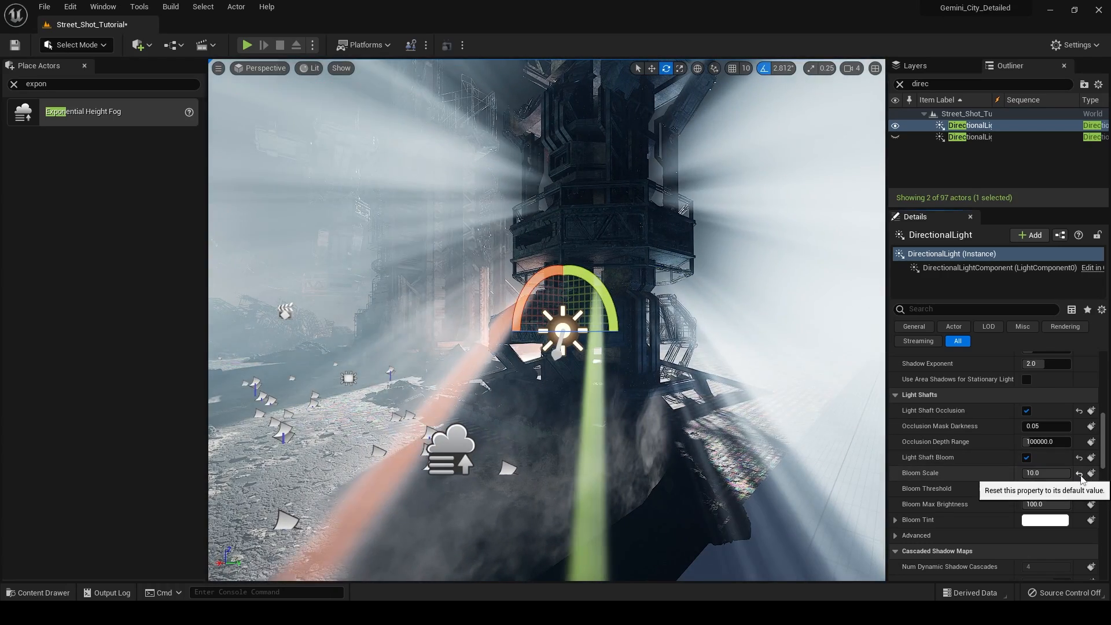
Step: Tone the Light Shaft Bloom Scale down to 0.9
click(1080, 473)
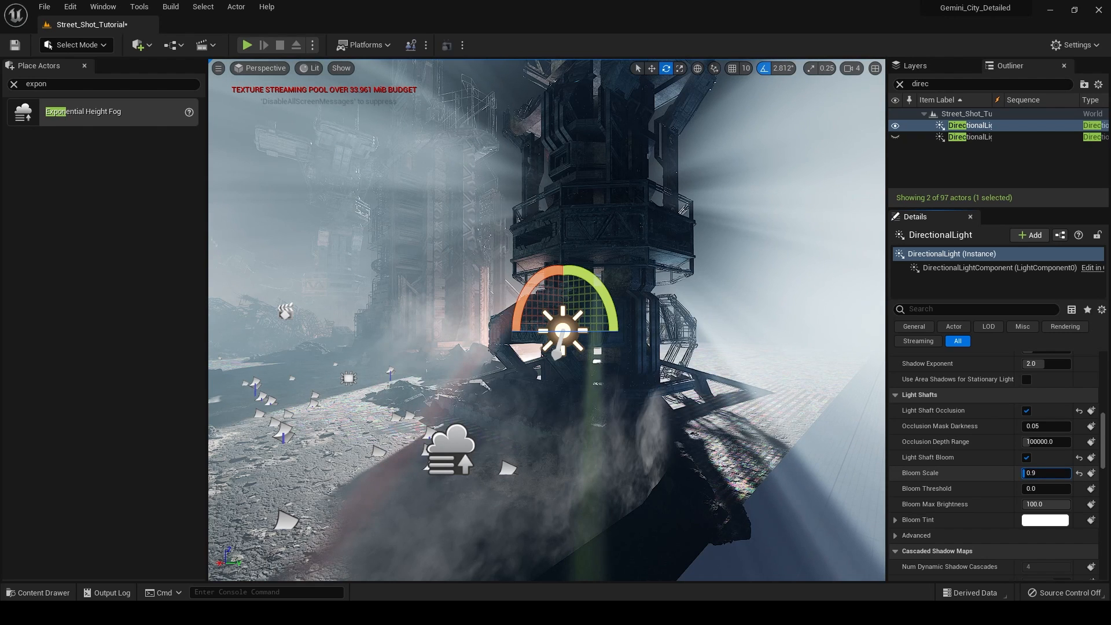
scroll(down, 3)
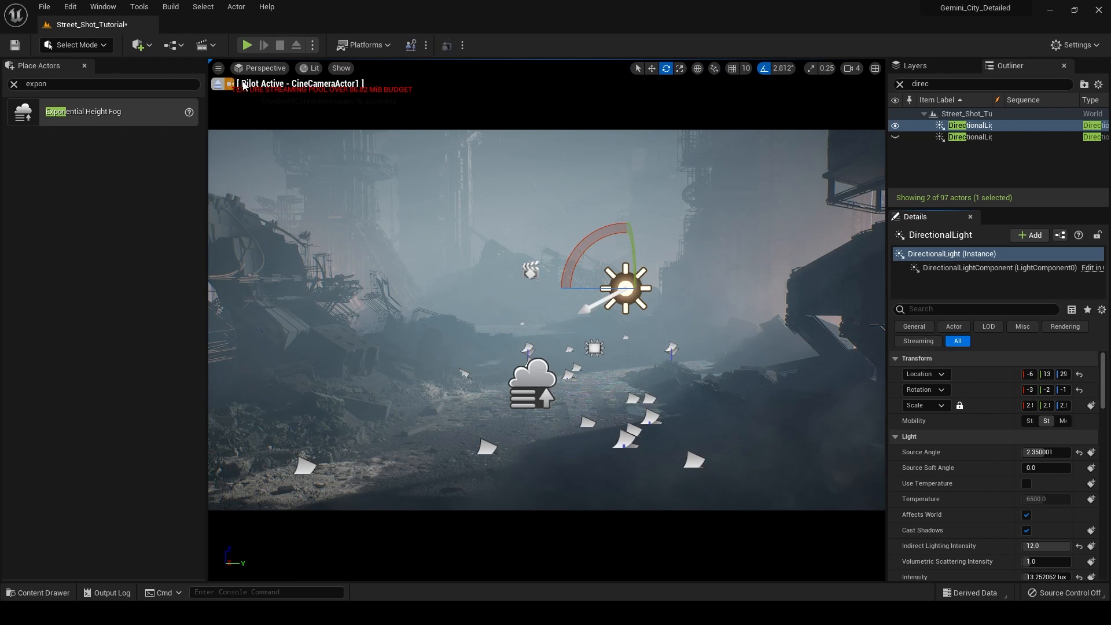
mouse_move(828, 303)
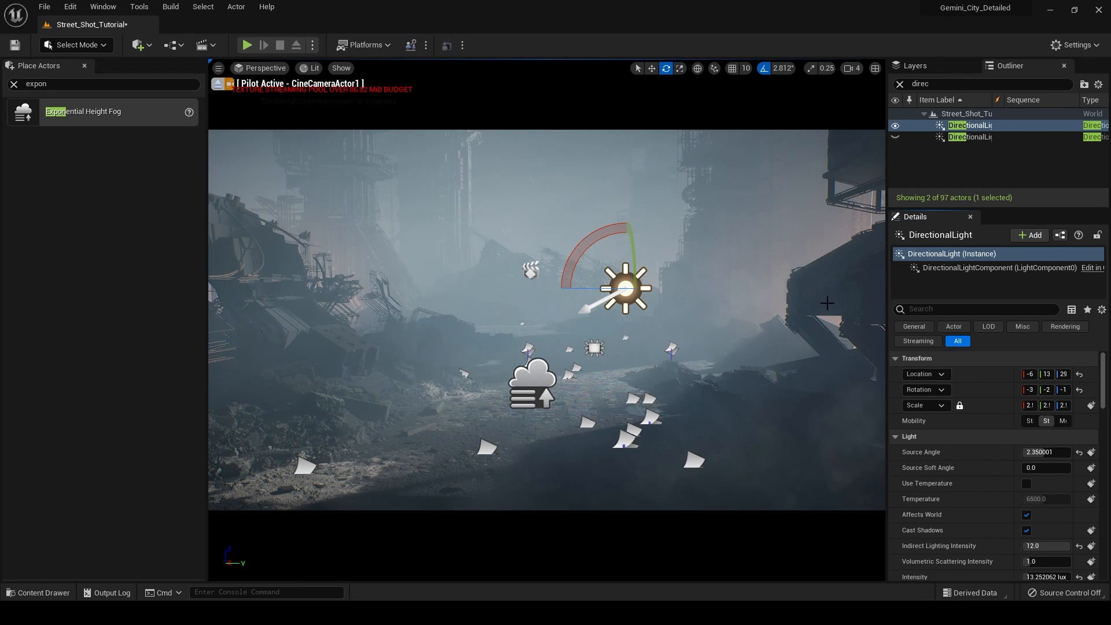
mouse_move(372, 244)
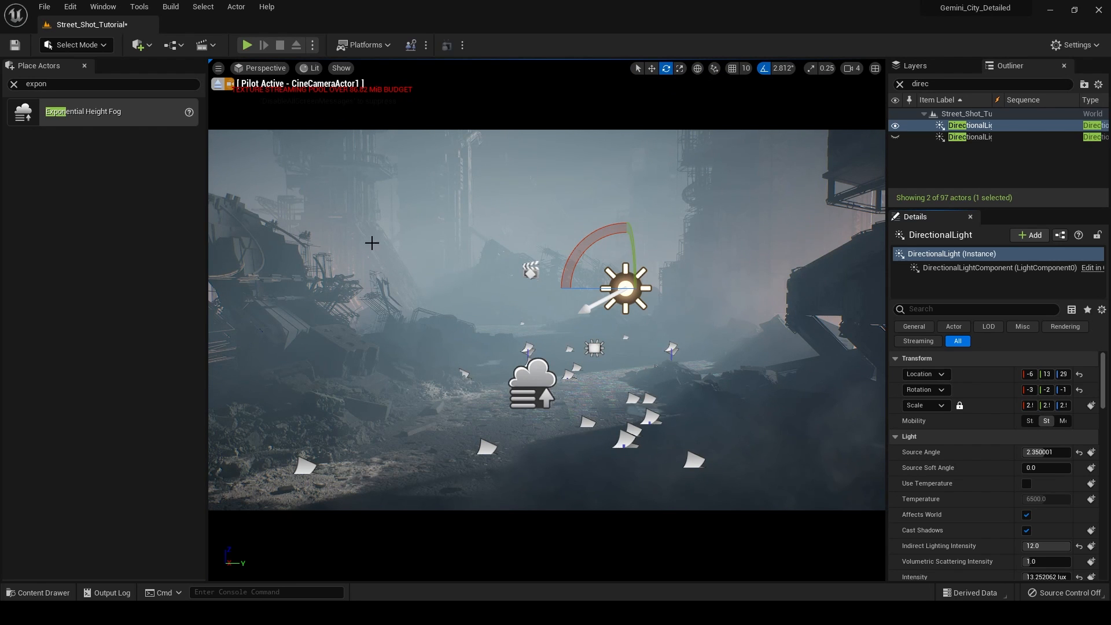
mouse_move(323, 278)
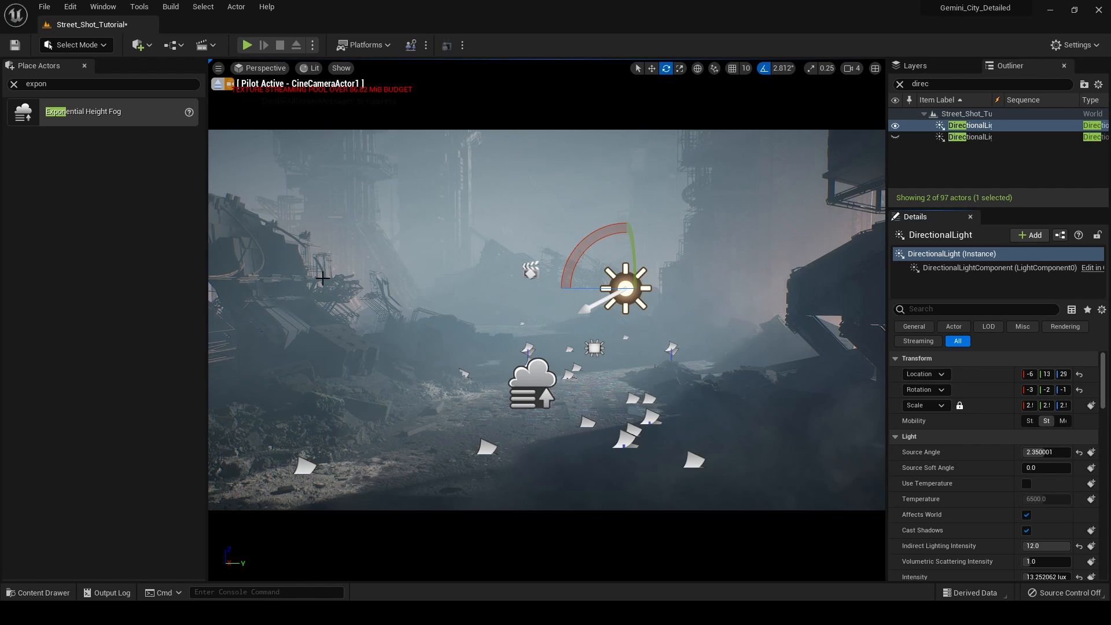
mouse_move(433, 222)
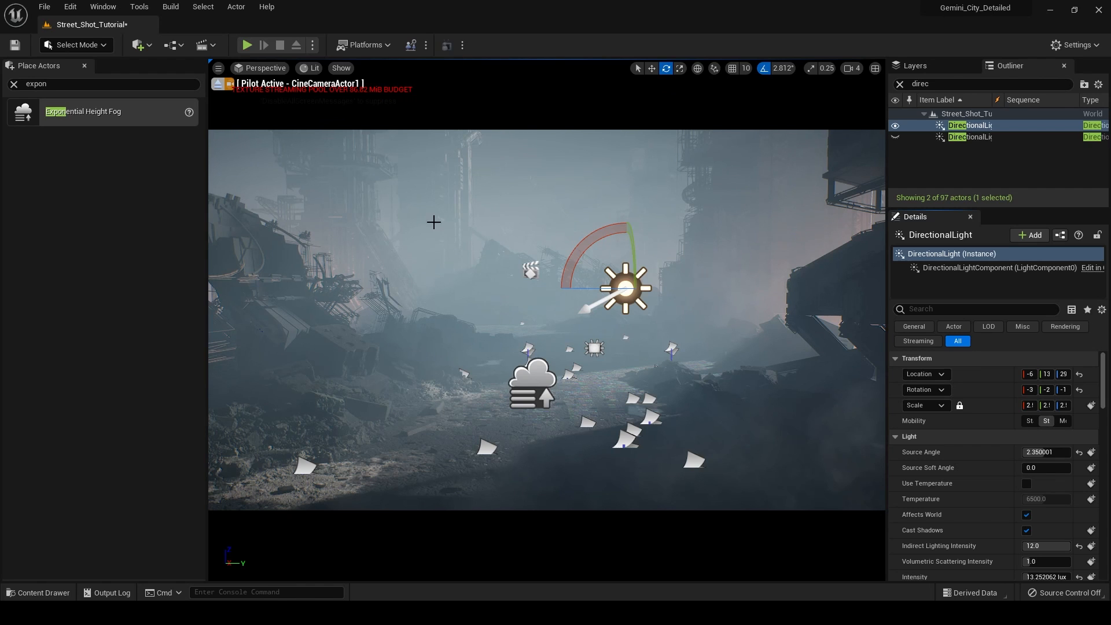
mouse_move(707, 303)
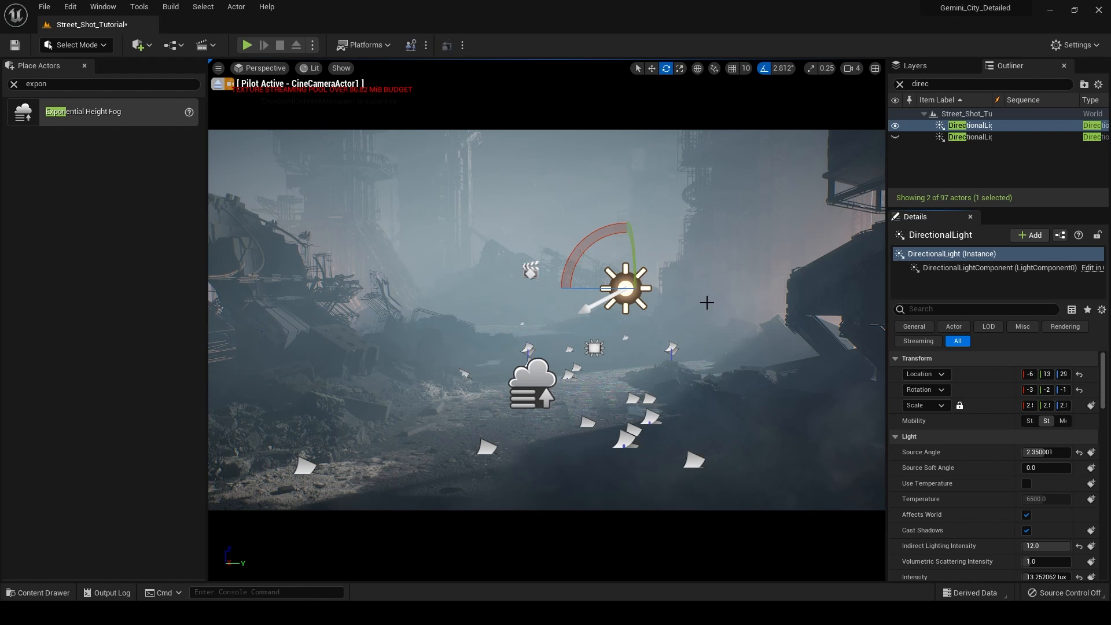